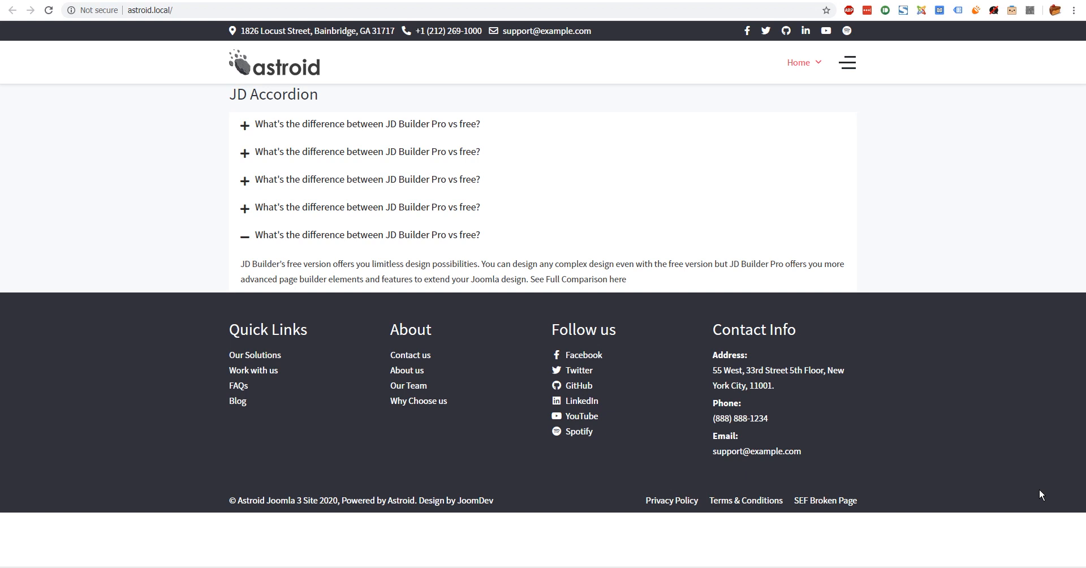
mouse_move(400, 330)
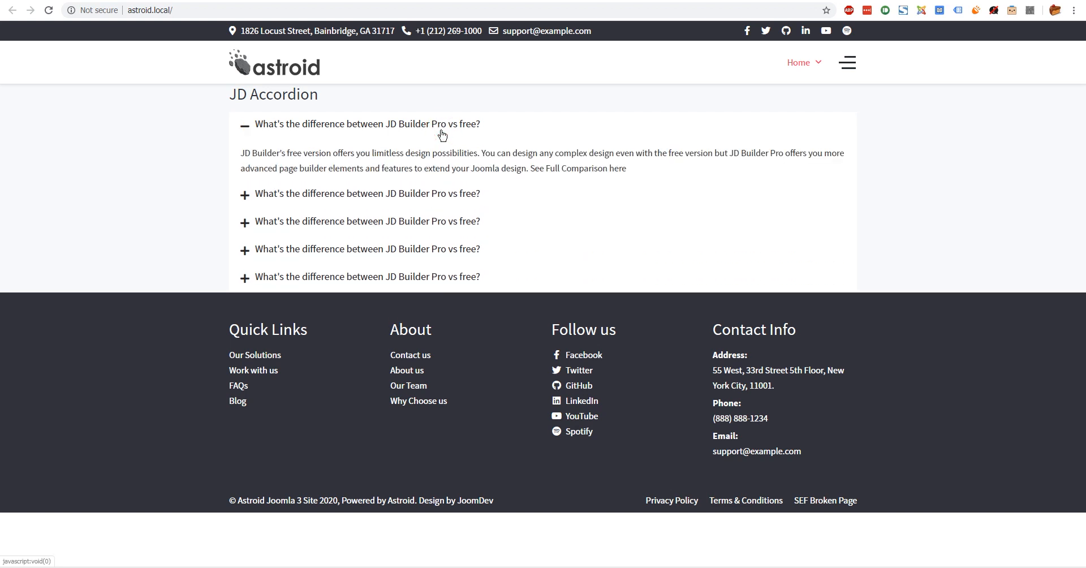
mouse_move(251, 99)
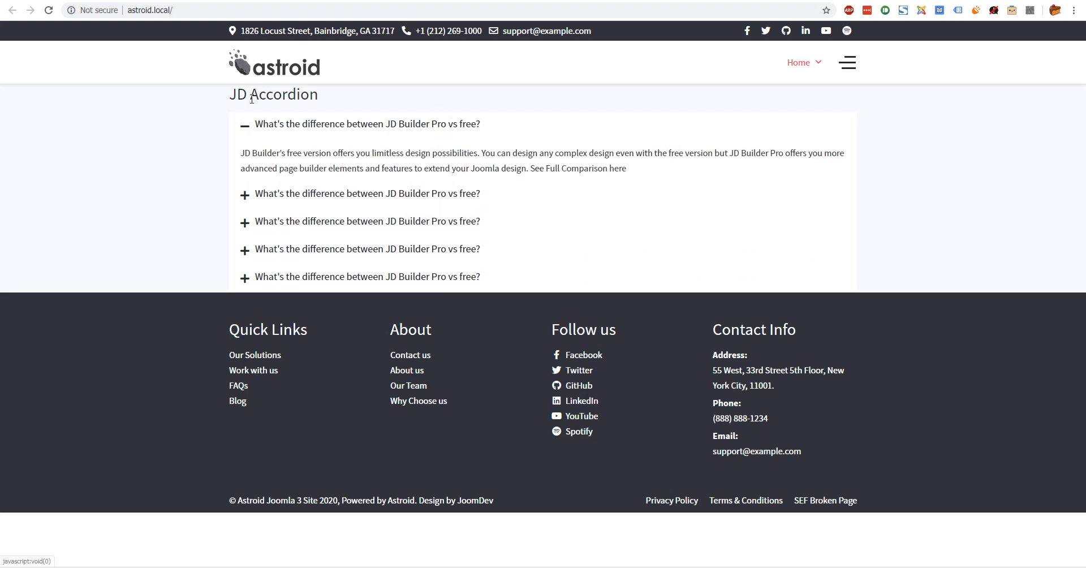
Expand the first JD Accordion question on the front-end page to reveal its answer.
left_click(363, 193)
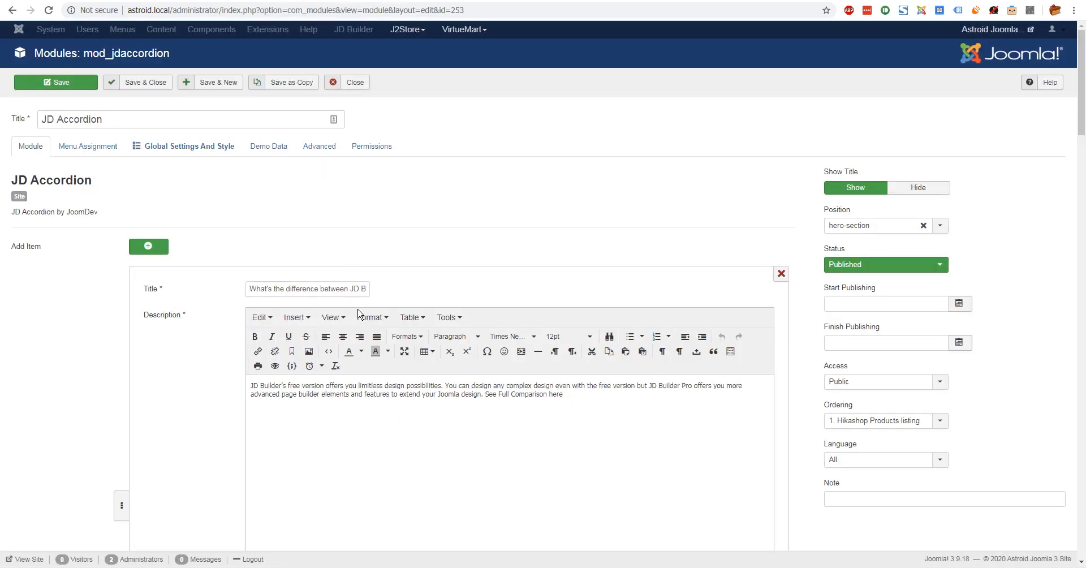
mouse_move(429, 216)
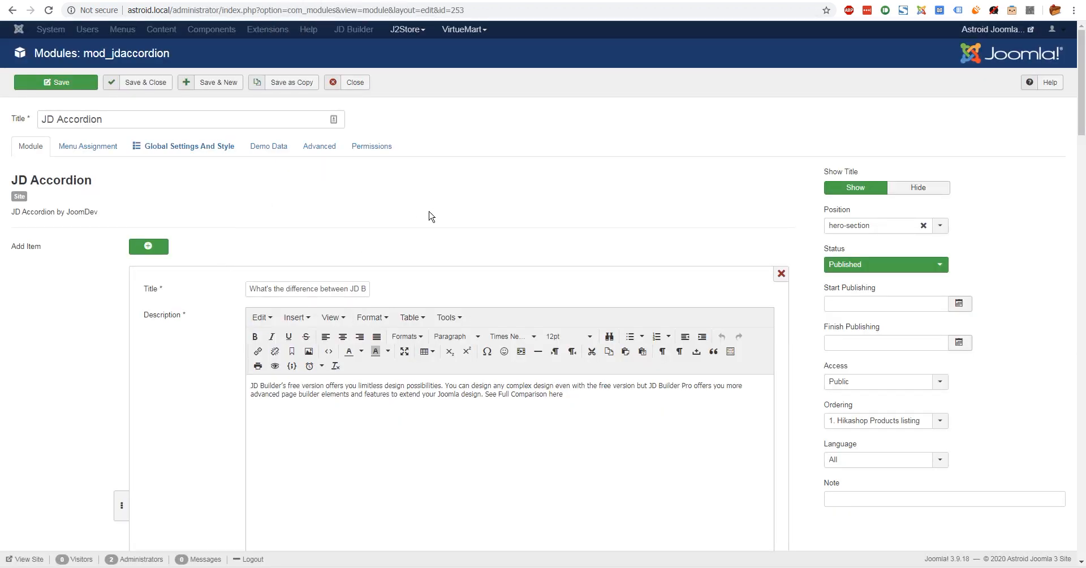
mouse_move(426, 245)
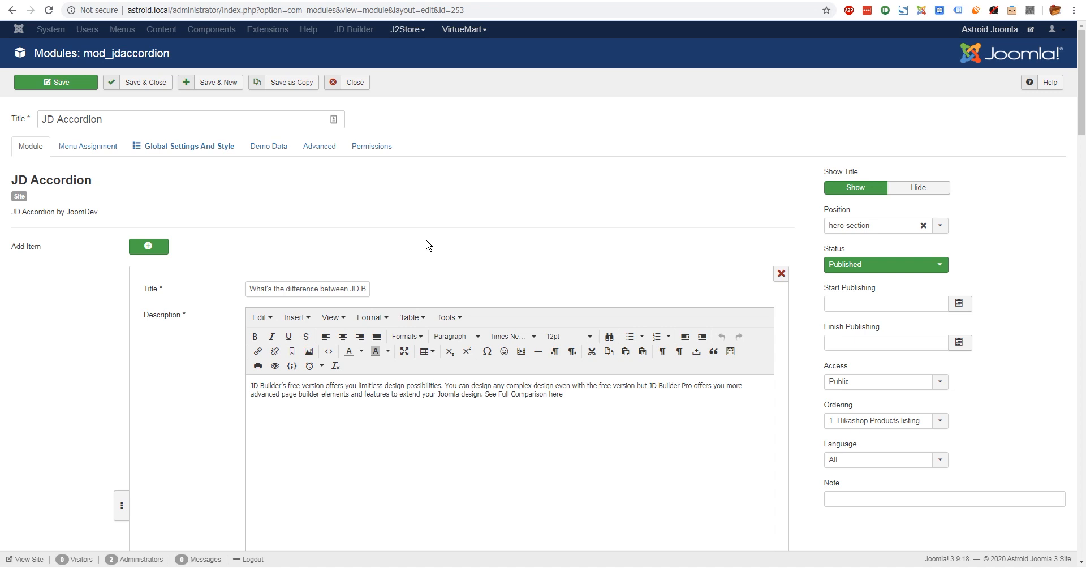
mouse_move(358, 278)
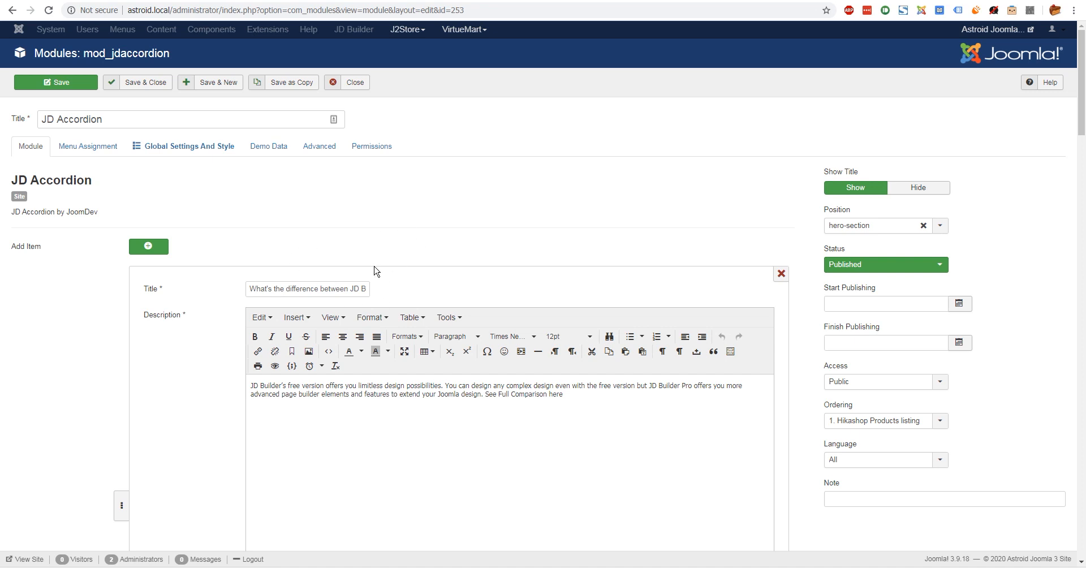
Scroll through the JD Accordion item's question title and answer description editor.
scroll("down", 3)
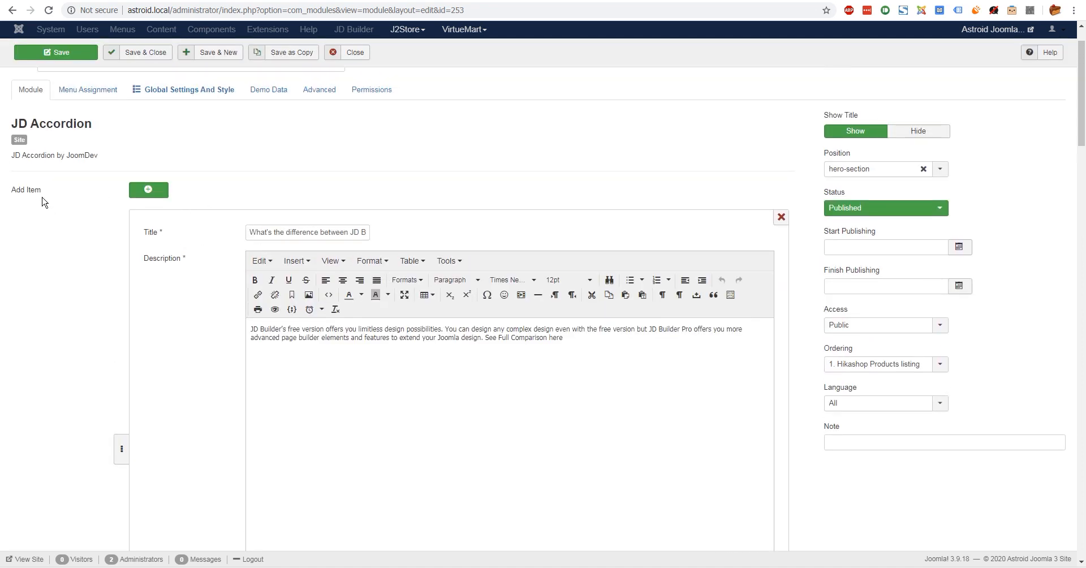
mouse_move(328, 295)
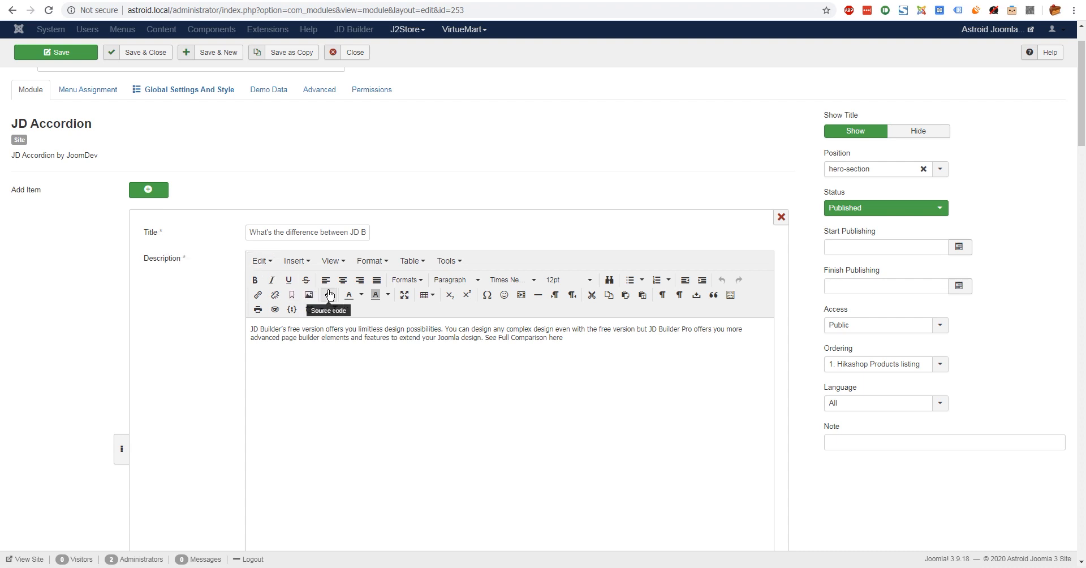
mouse_move(392, 314)
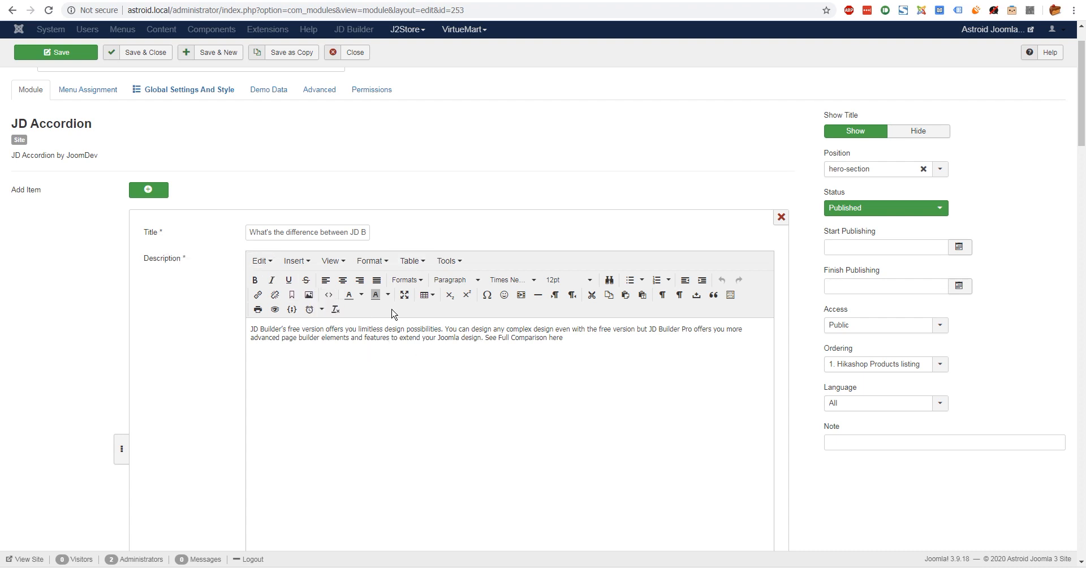
mouse_move(482, 200)
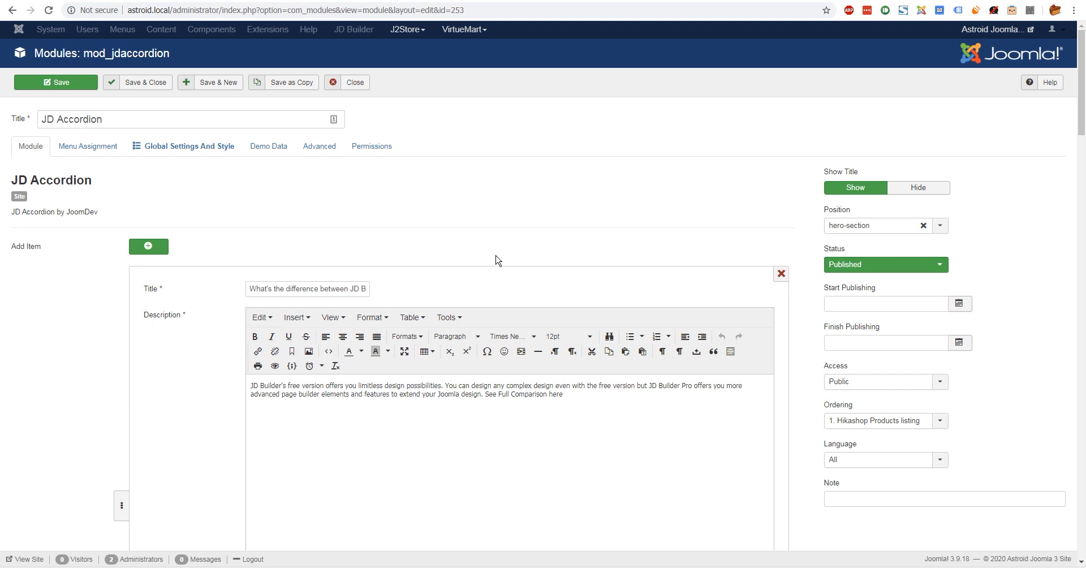
mouse_move(340, 307)
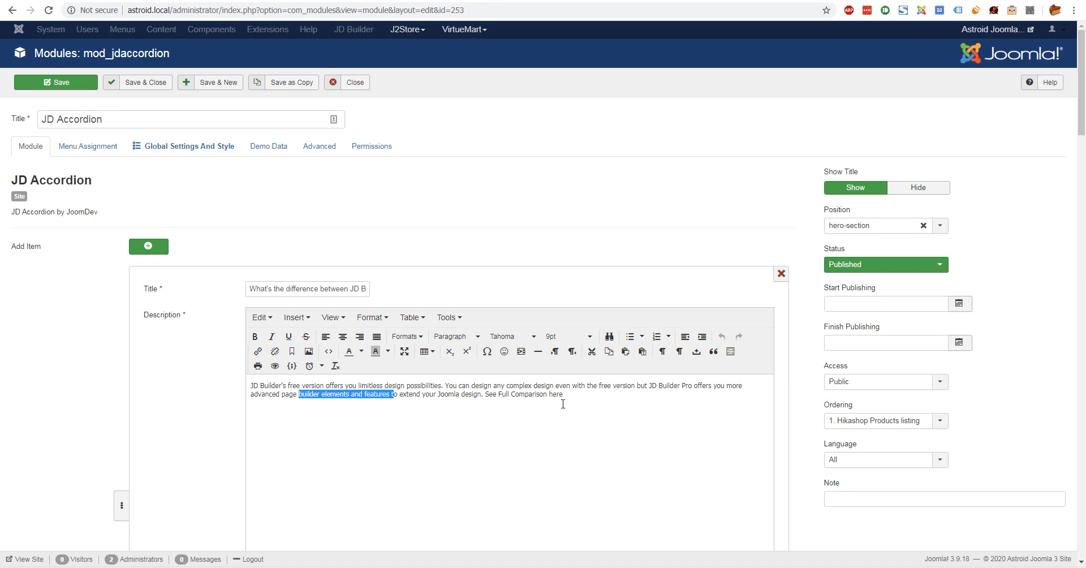
mouse_move(525, 366)
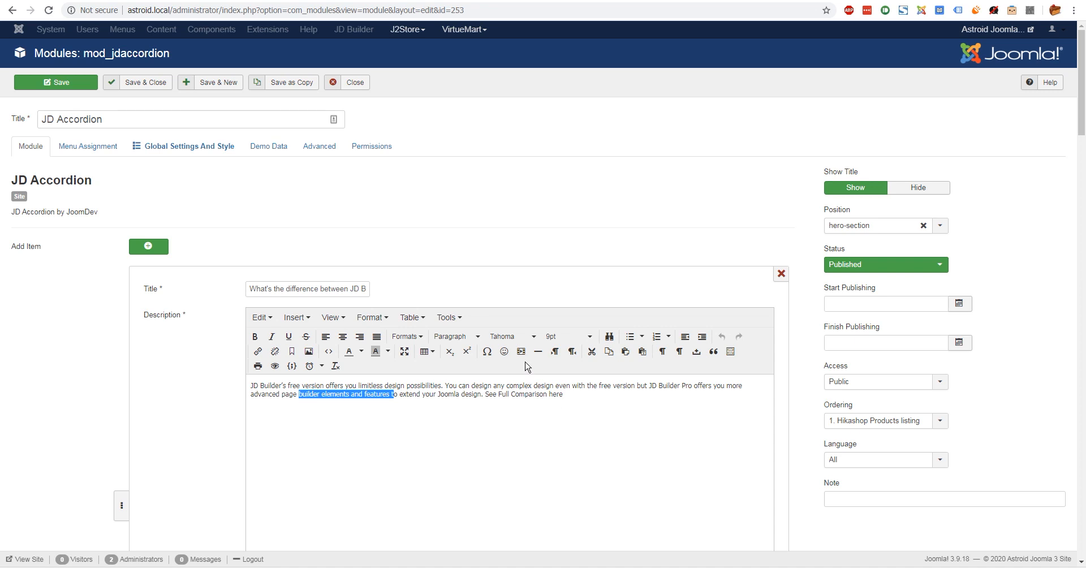
mouse_move(413, 390)
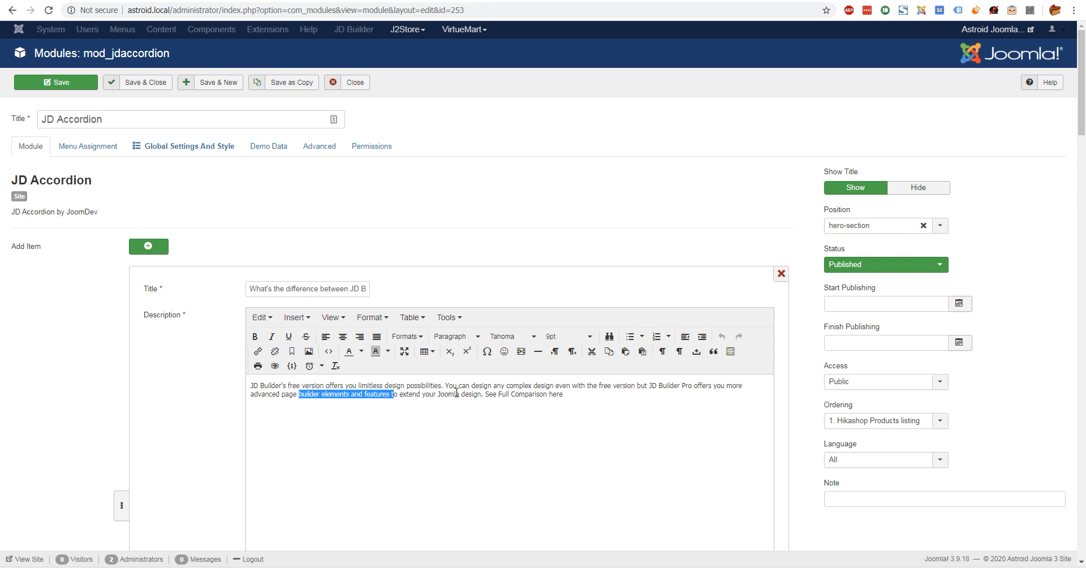
scroll("down", 3)
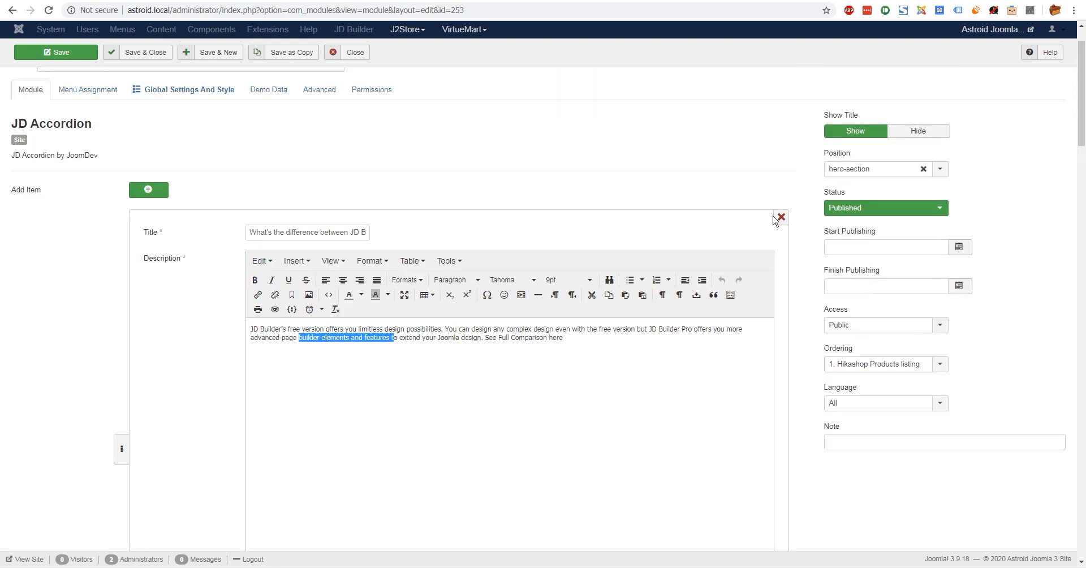
scroll("down", 3)
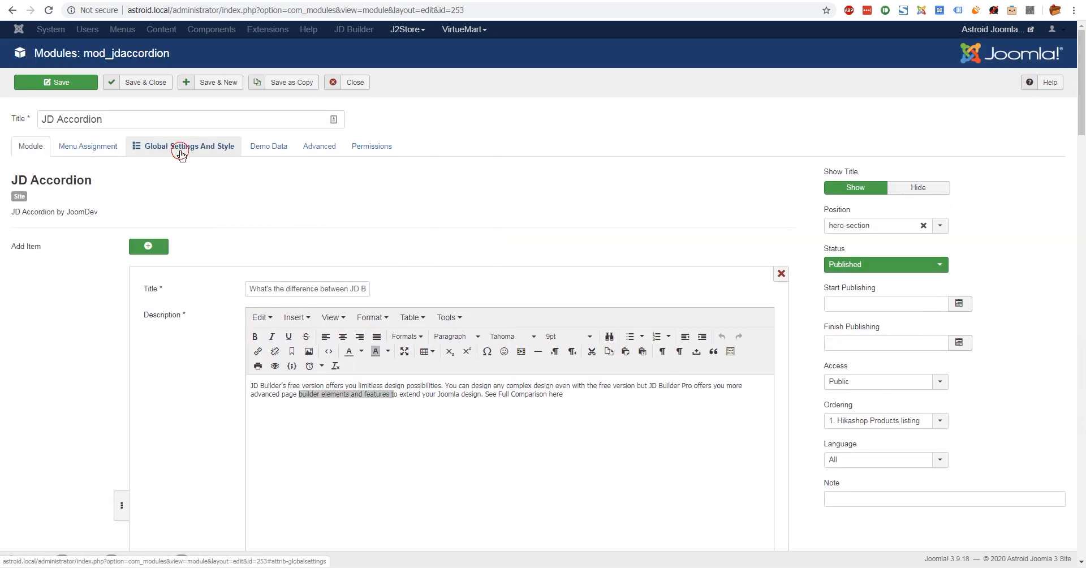
Review the General style options, keeping h3 title tag and plus/minus icons unchanged.
left_click(183, 146)
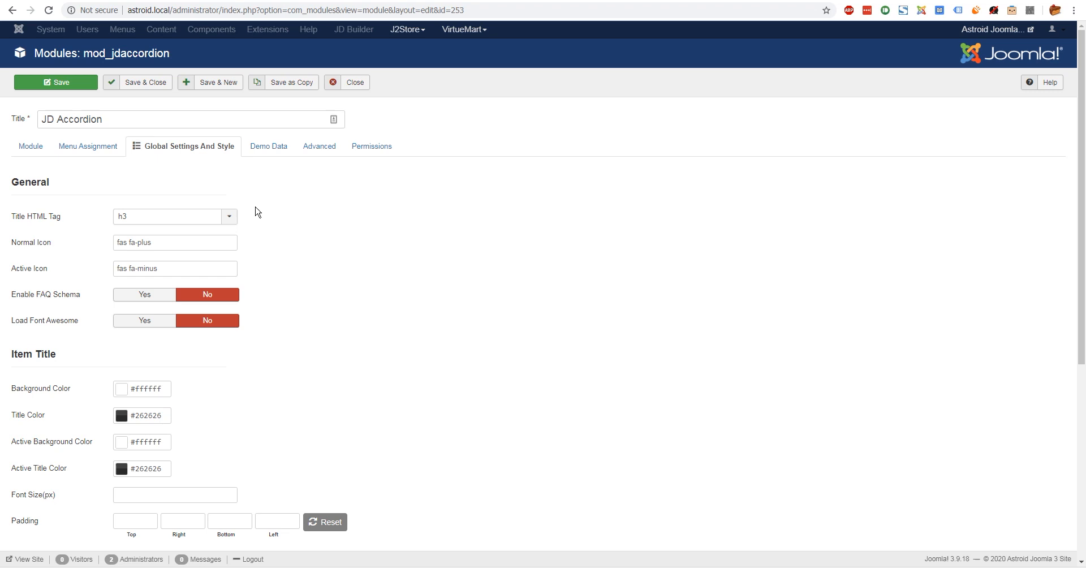
mouse_move(74, 206)
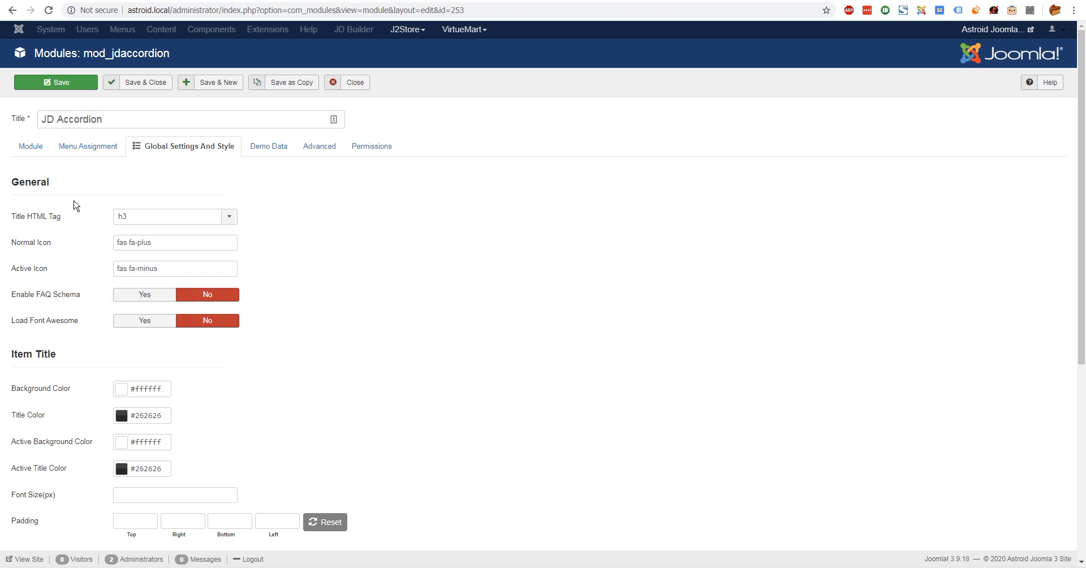
mouse_move(327, 234)
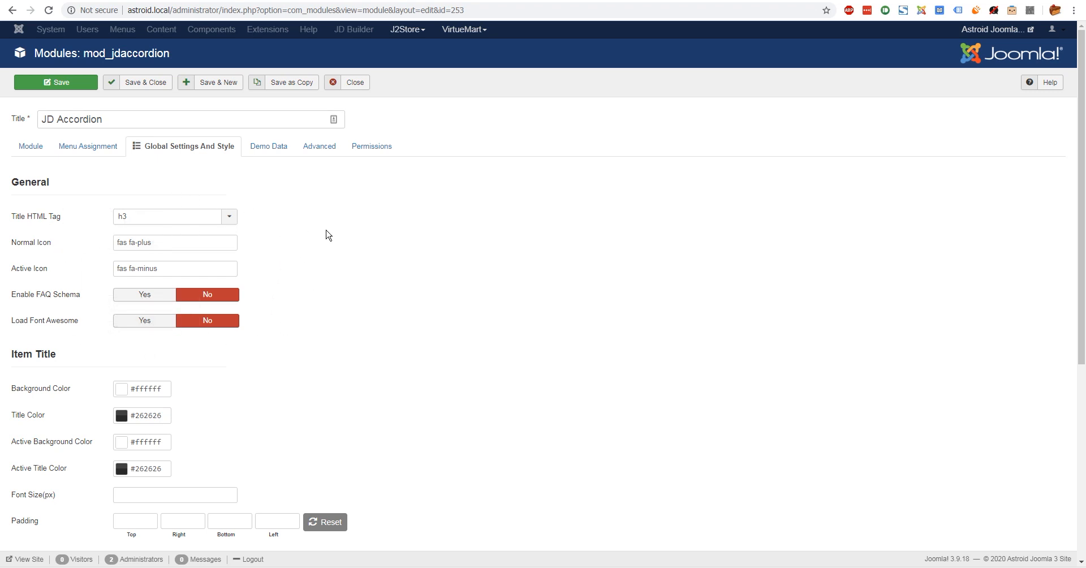
mouse_move(287, 264)
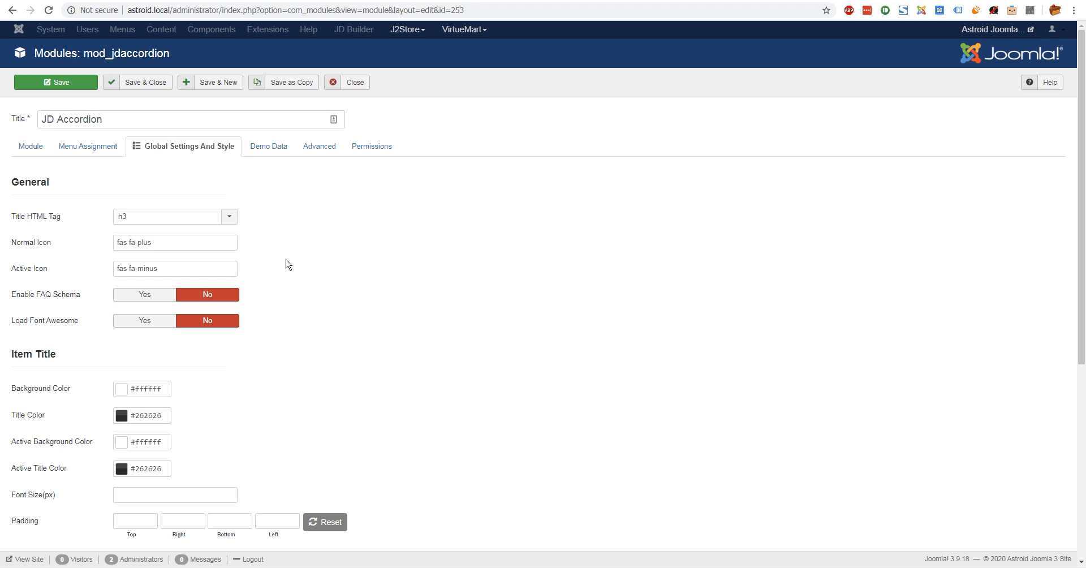
mouse_move(305, 258)
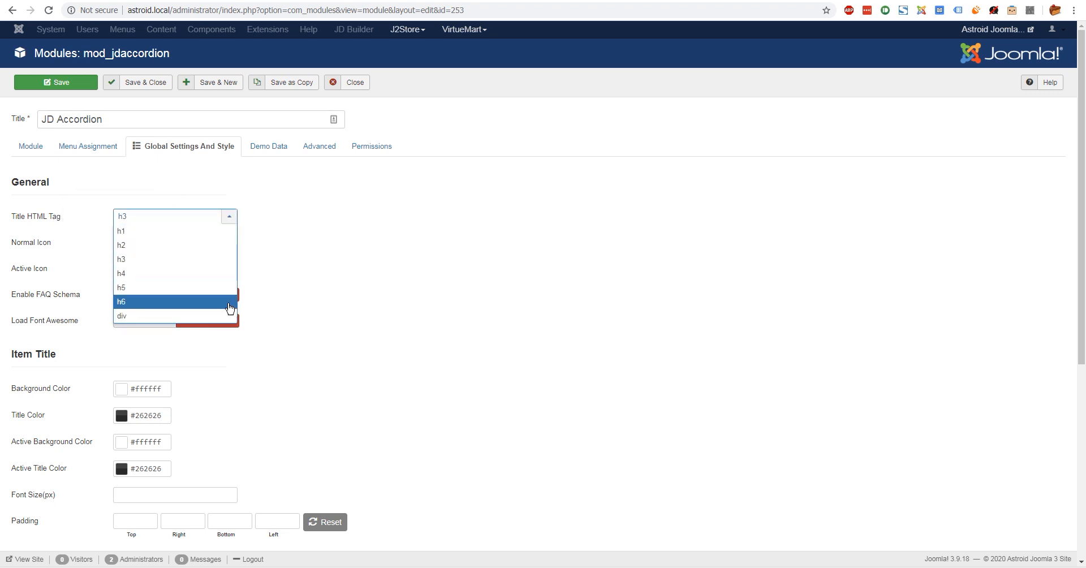
left_click(122, 258)
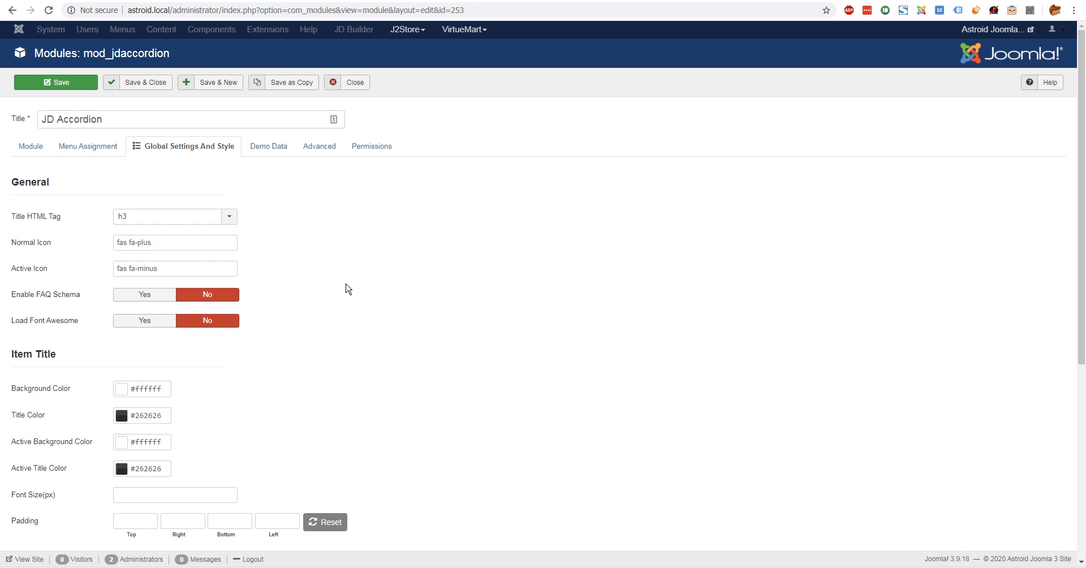
left_click(175, 269)
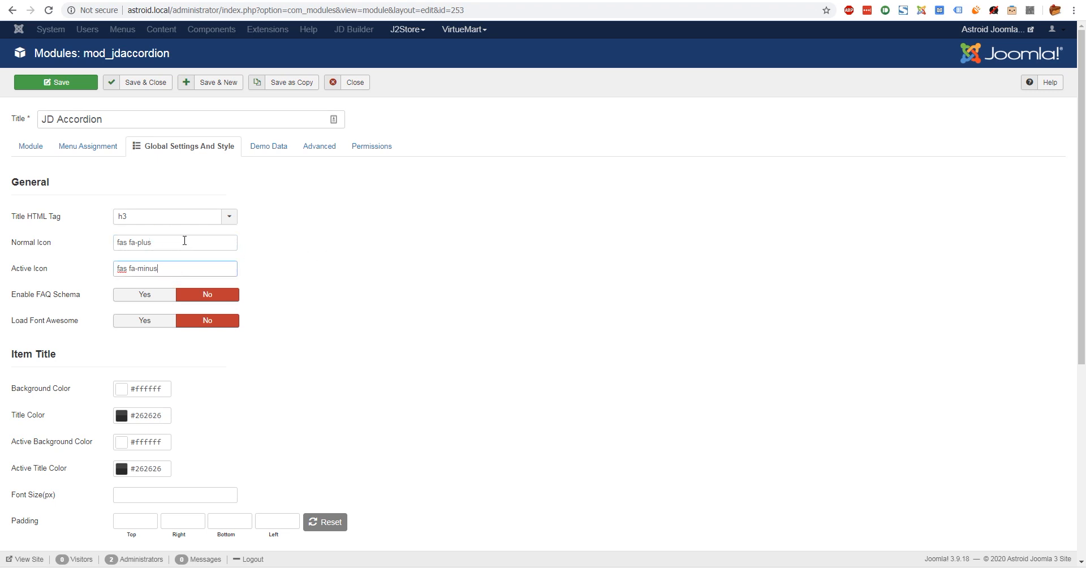
mouse_move(185, 265)
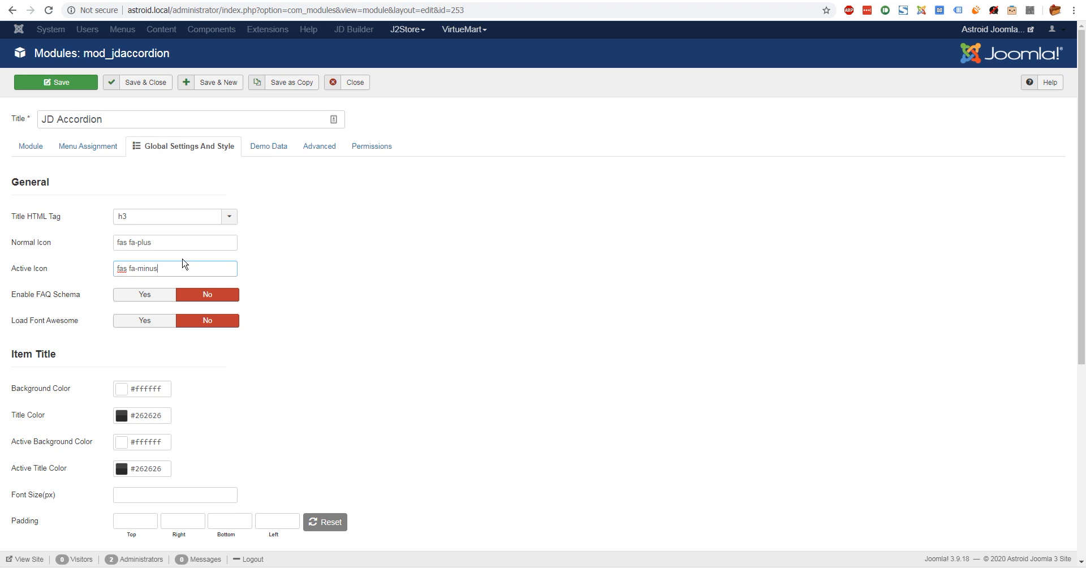
mouse_move(339, 306)
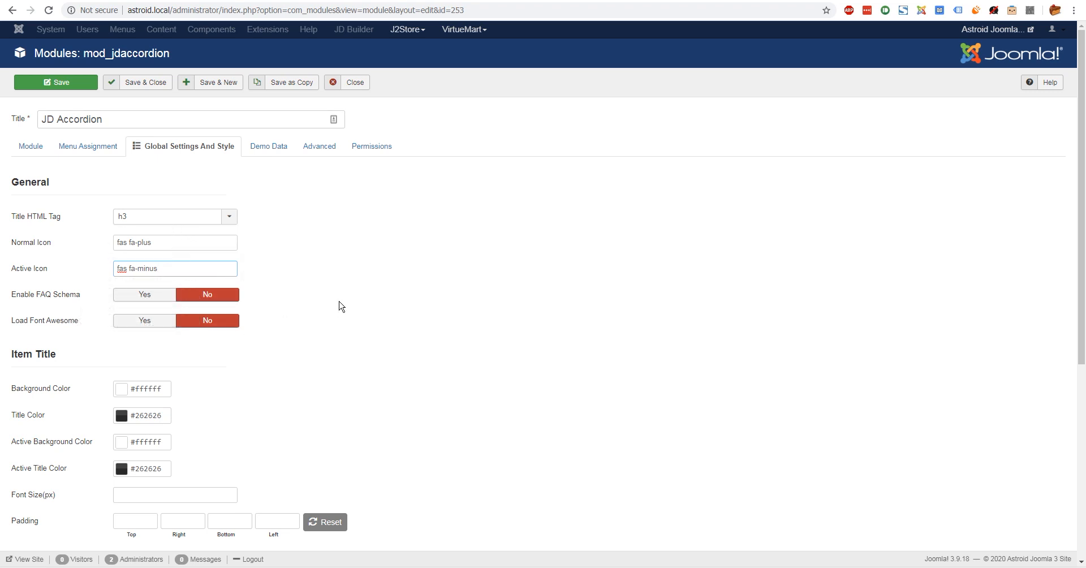
mouse_move(306, 278)
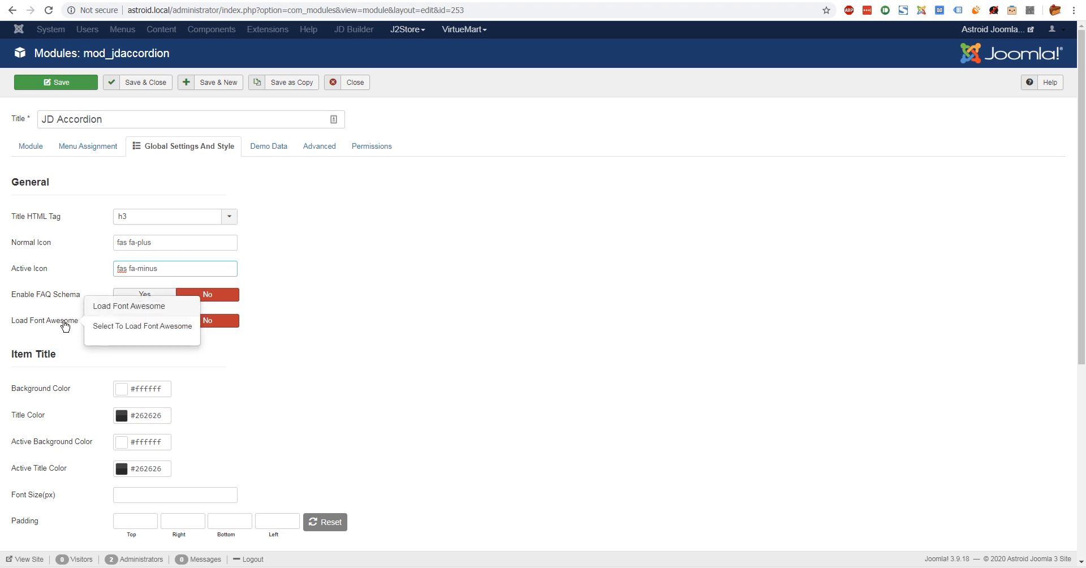
left_click(321, 312)
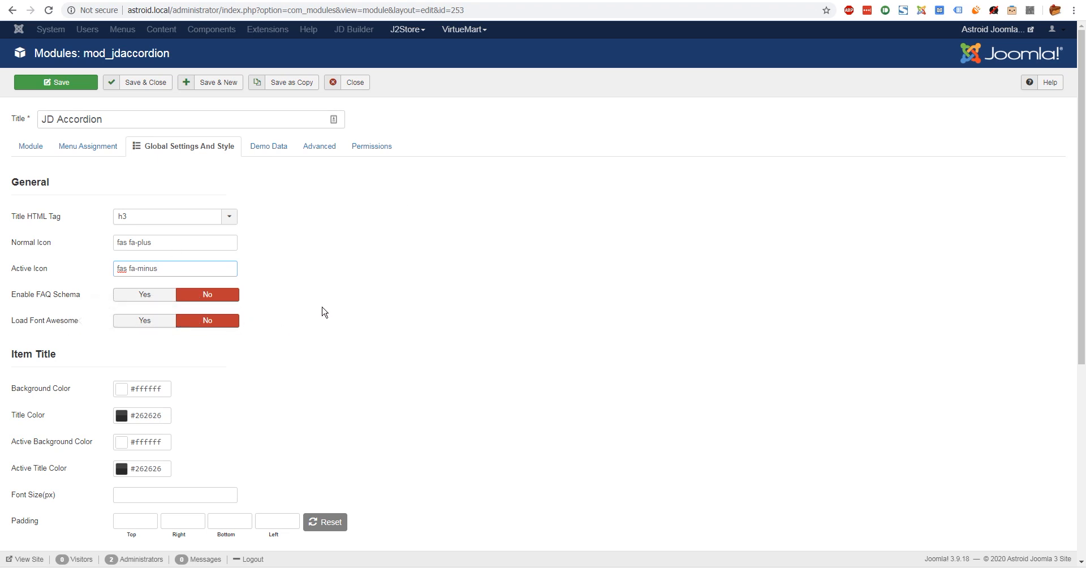
mouse_move(59, 323)
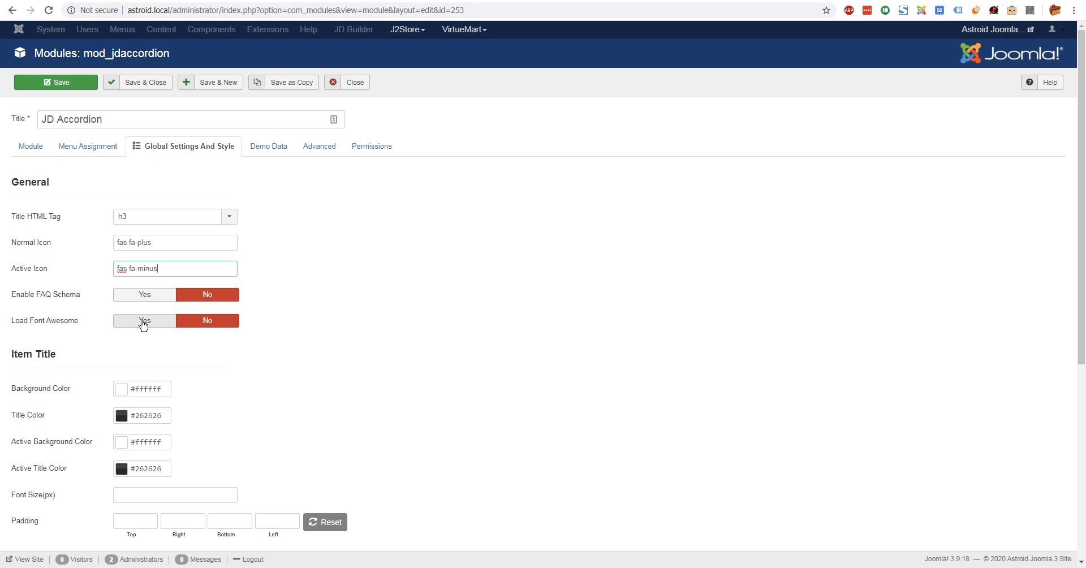
mouse_move(284, 229)
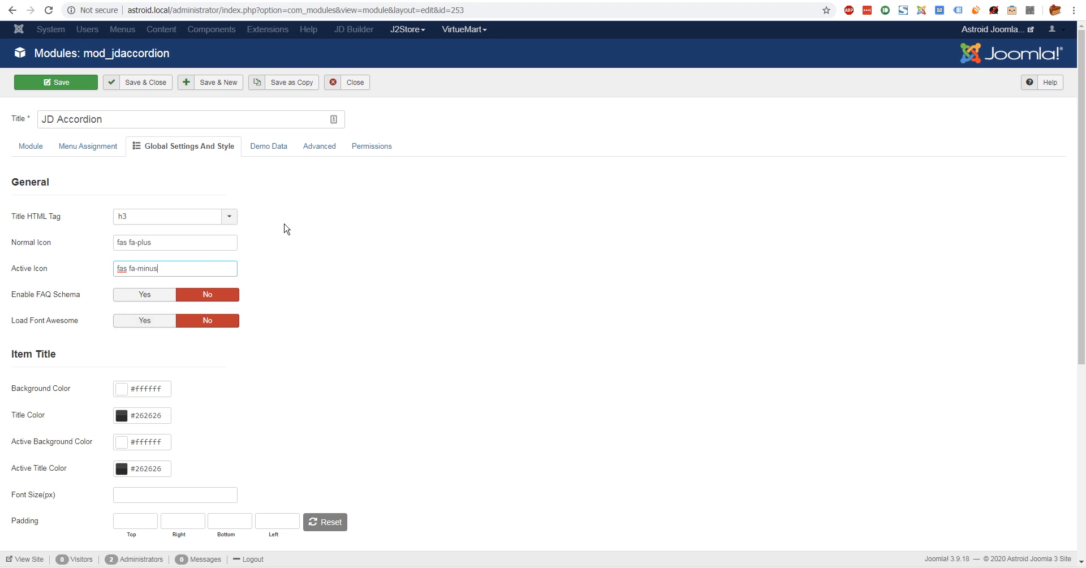
mouse_move(207, 320)
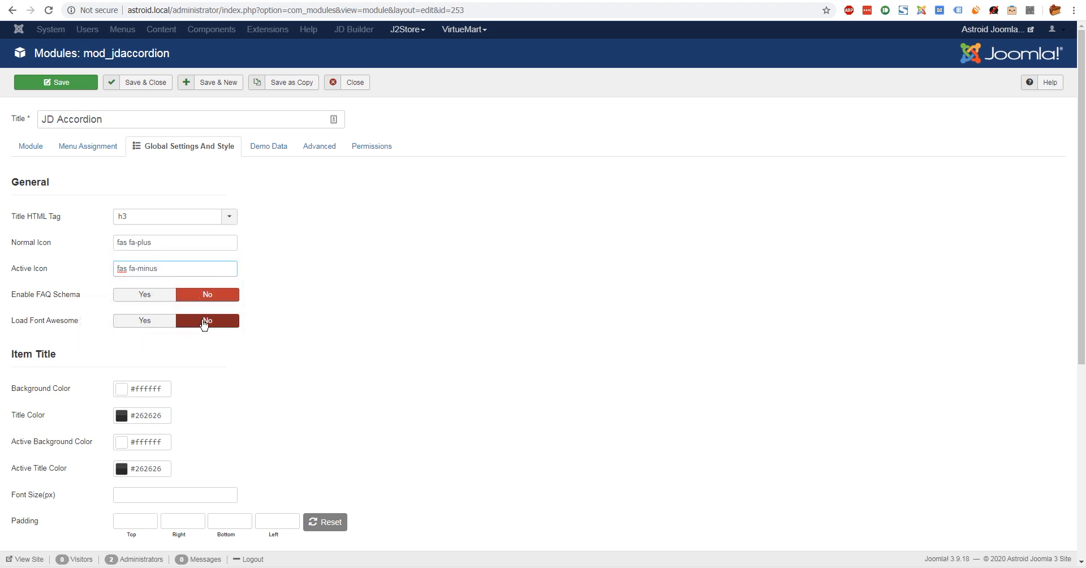
mouse_move(46, 293)
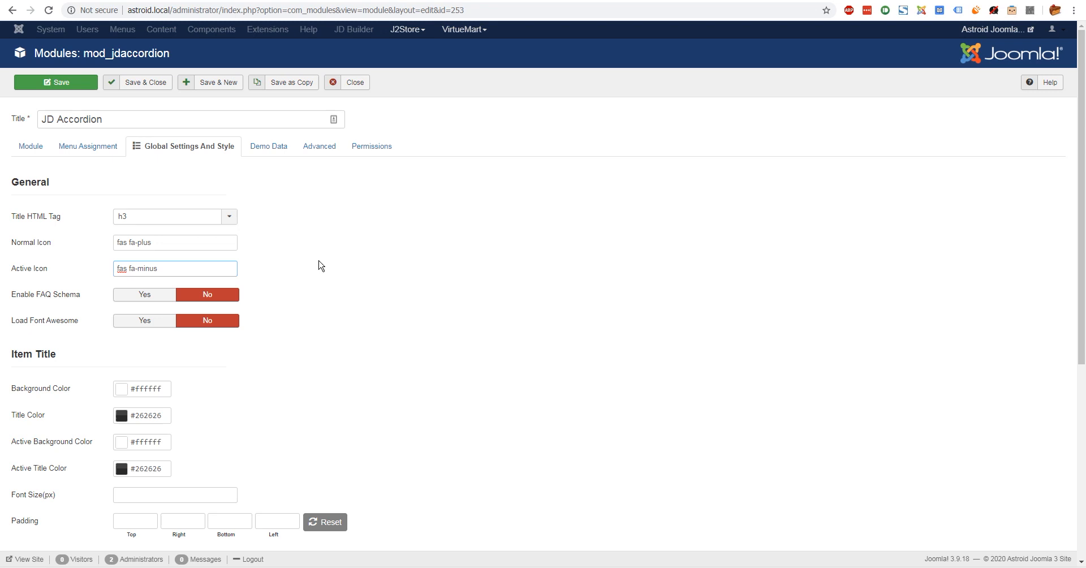
mouse_move(50, 294)
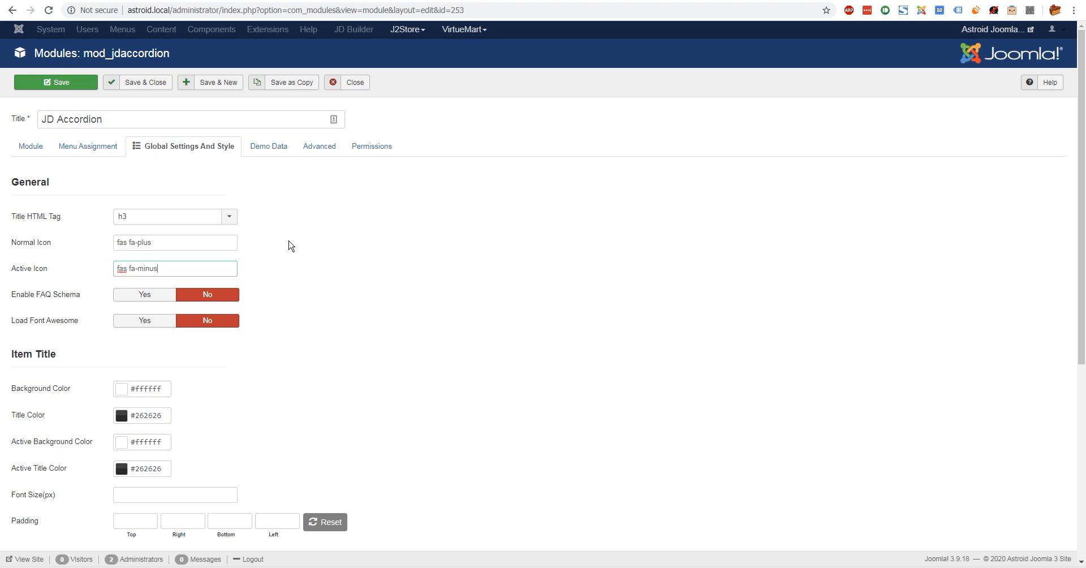
mouse_move(346, 229)
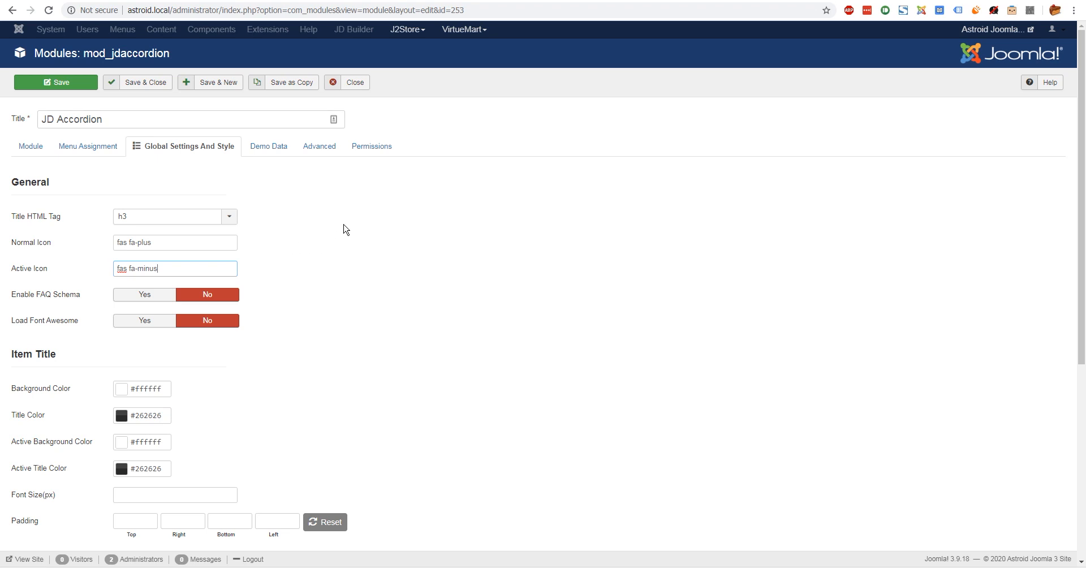
mouse_move(312, 222)
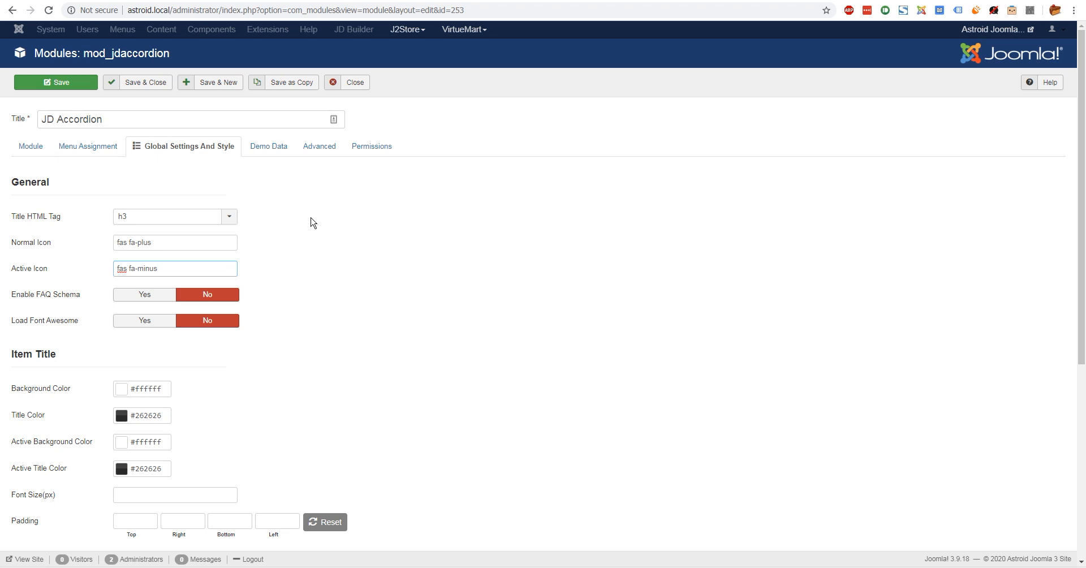
mouse_move(827, 143)
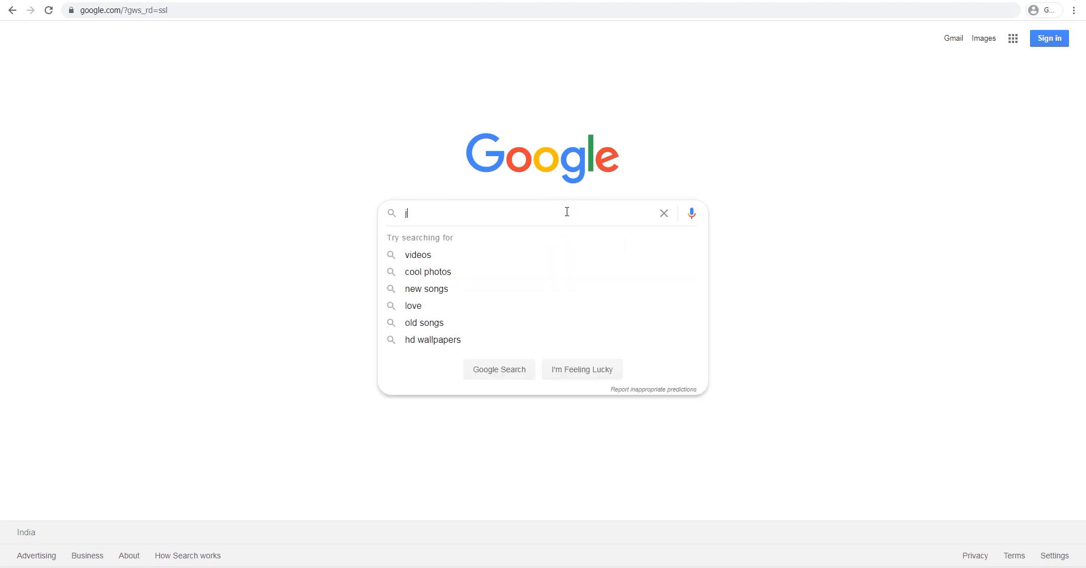
Search Google for JD Builder pricing and browse the FAQ-style results.
type("dbuilder pricing")
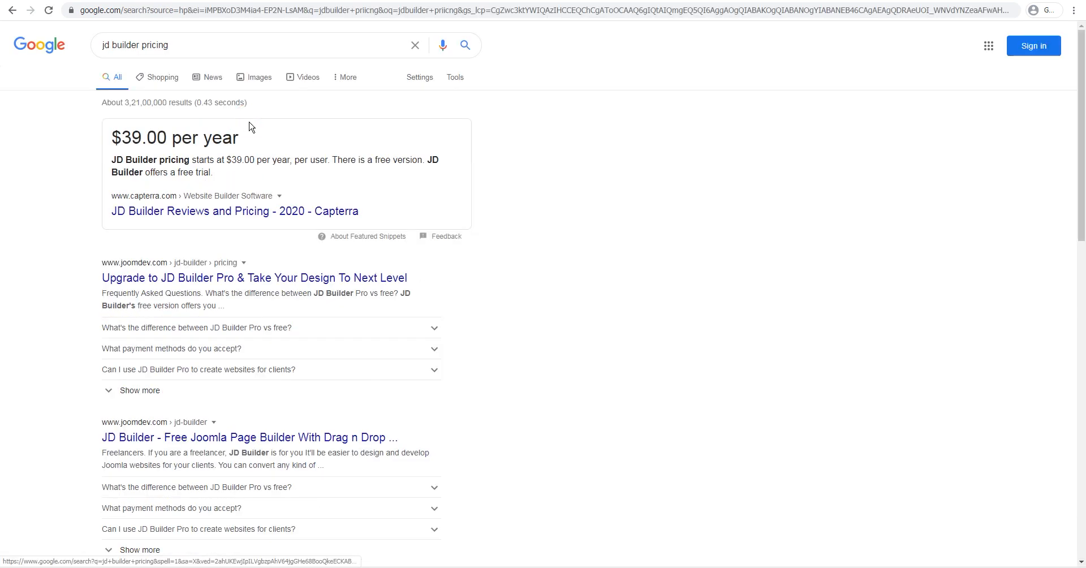
scroll("down", 3)
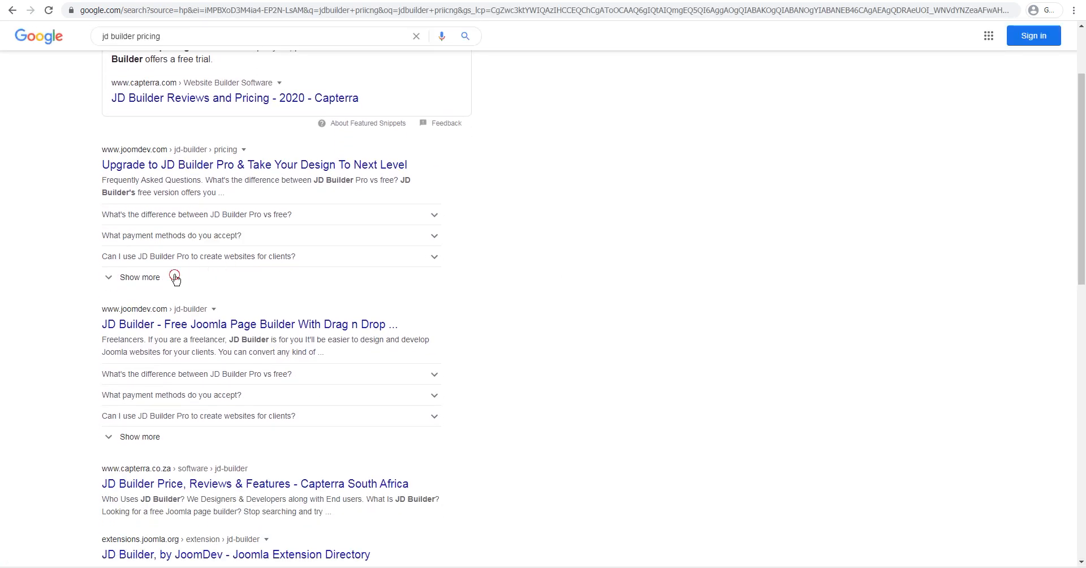
left_click(139, 277)
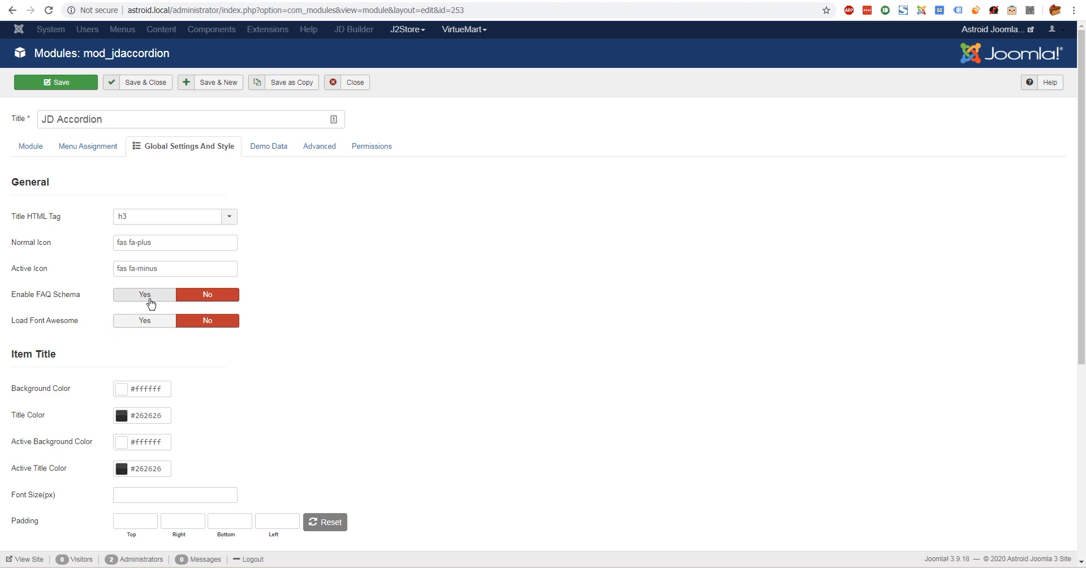
left_click(144, 294)
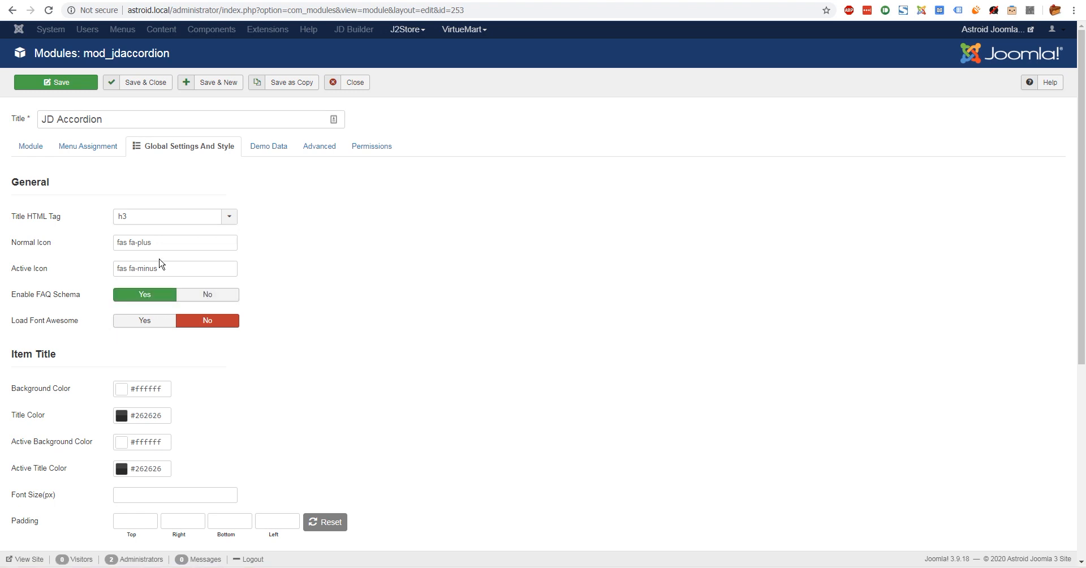
left_click(30, 146)
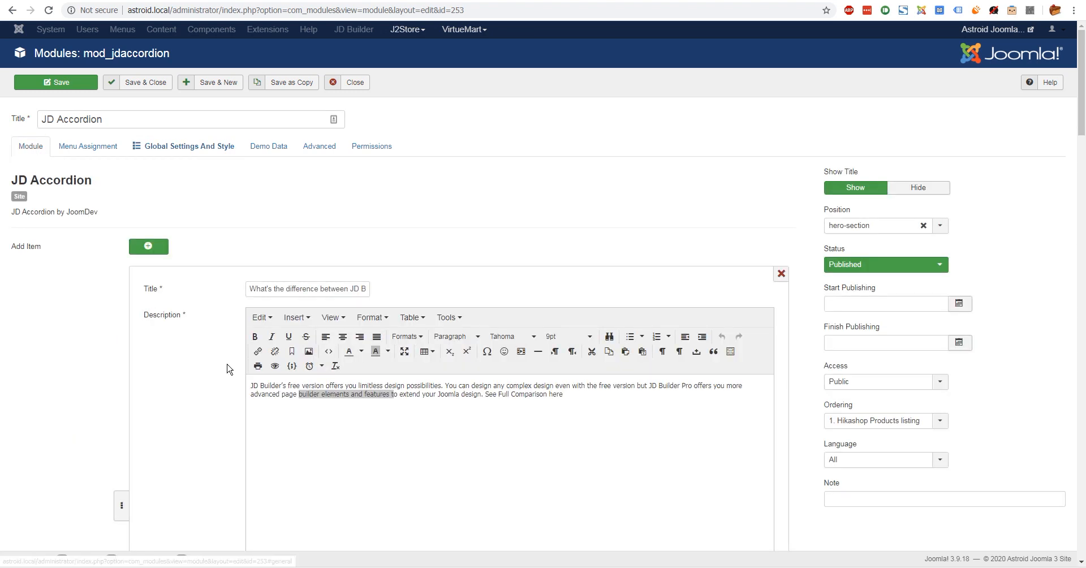
left_click(183, 146)
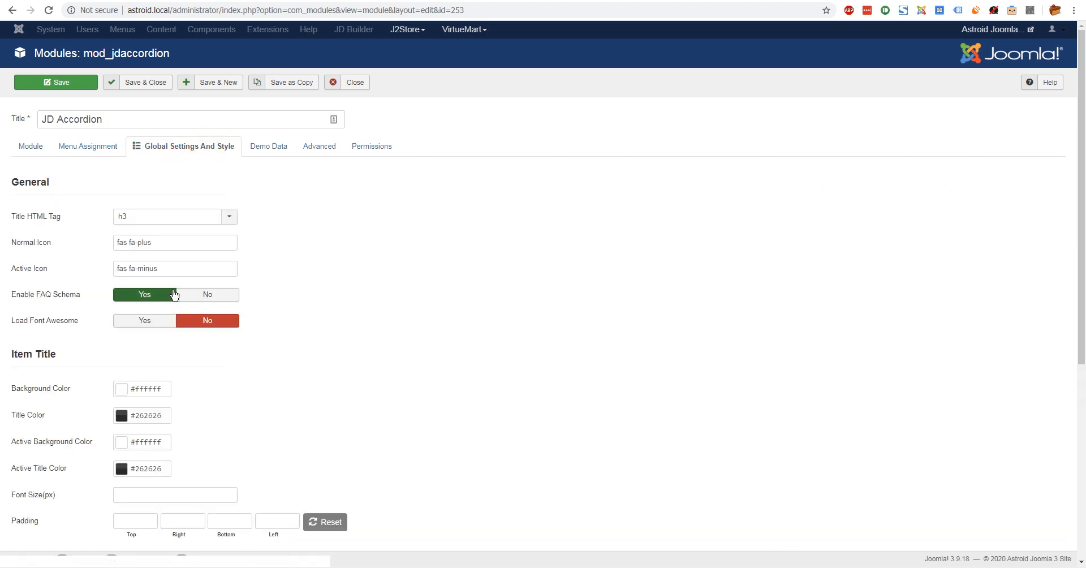
left_click(206, 294)
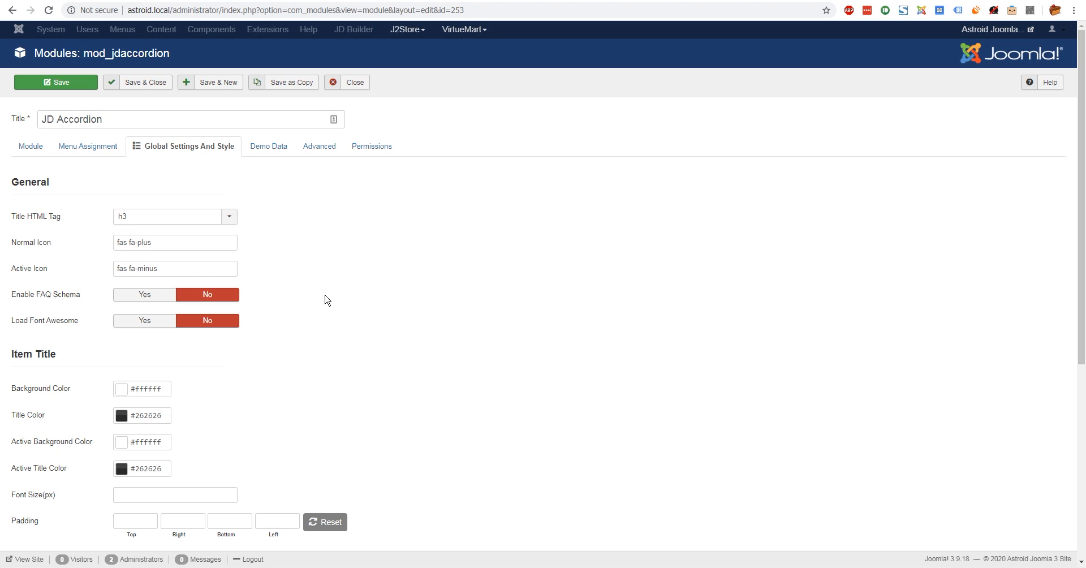
scroll("down", 3)
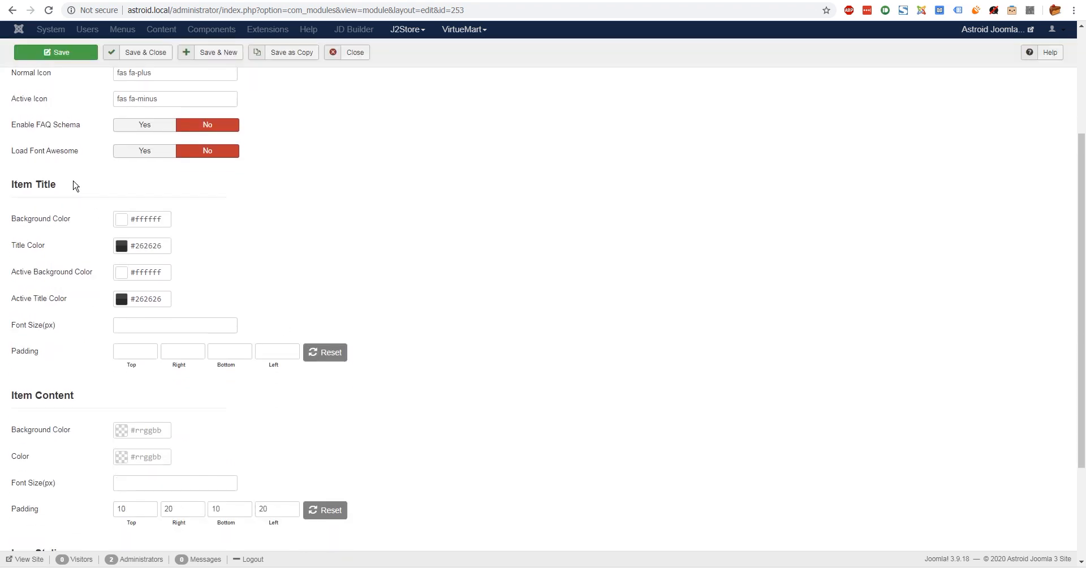
mouse_move(50, 218)
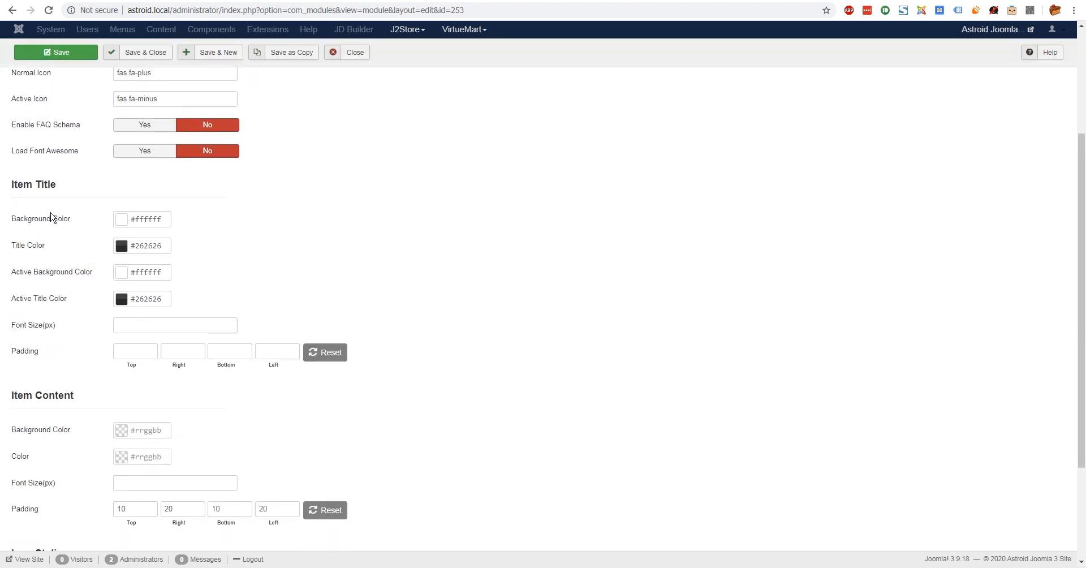
mouse_move(29, 248)
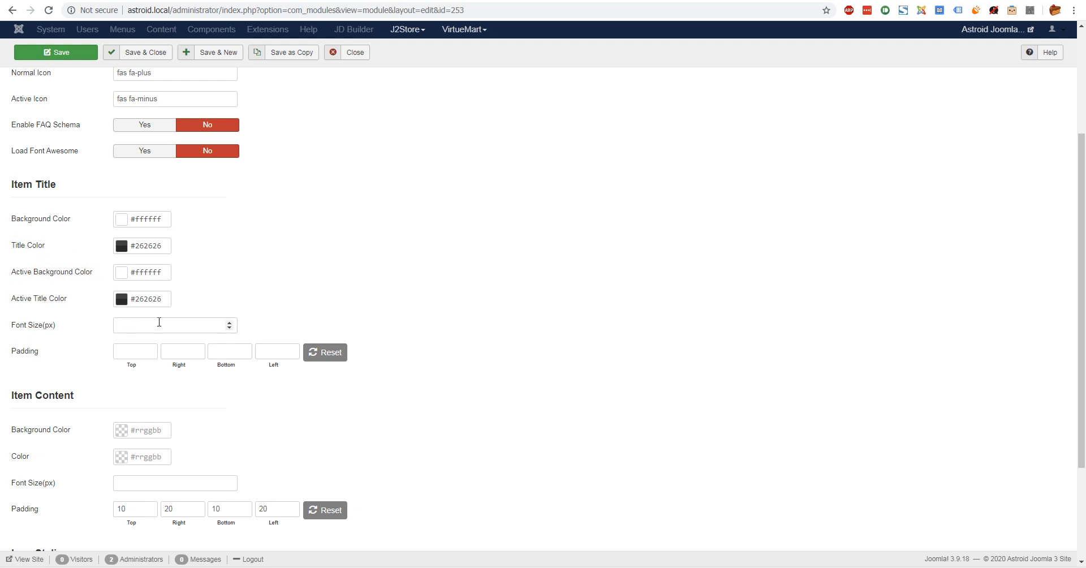
scroll("down", 3)
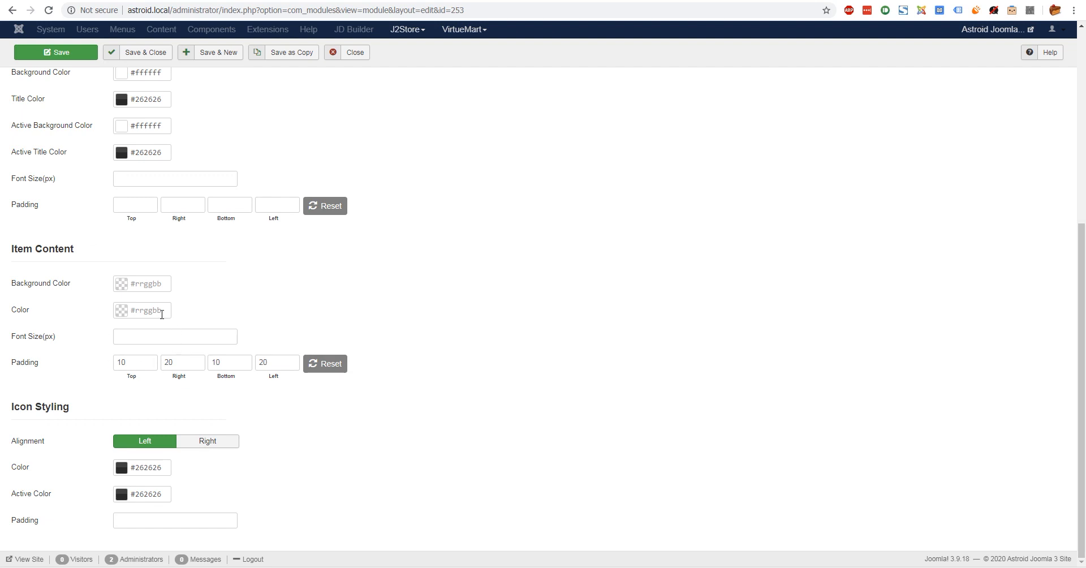
mouse_move(113, 290)
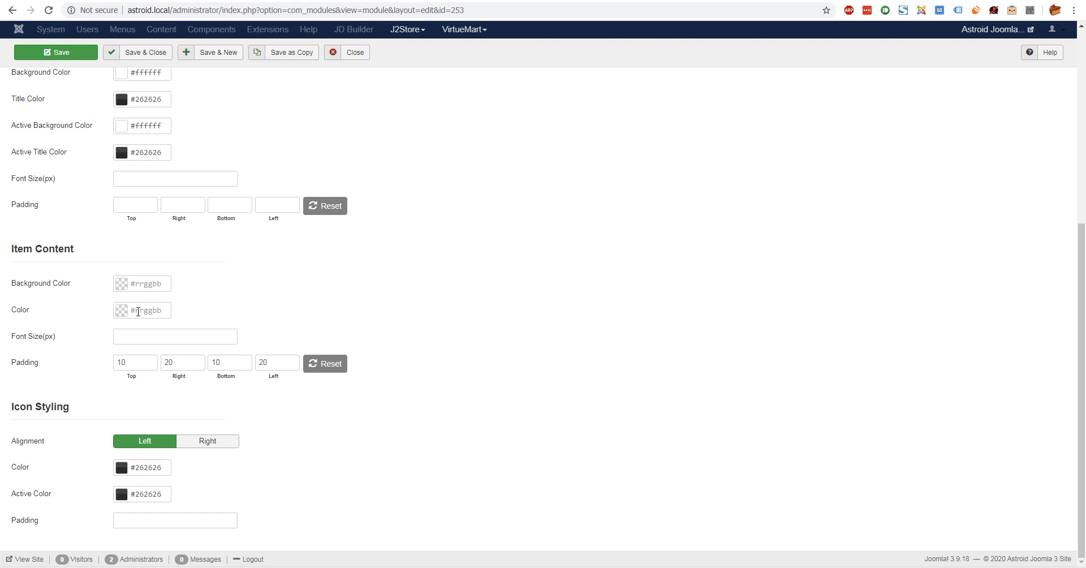
mouse_move(242, 353)
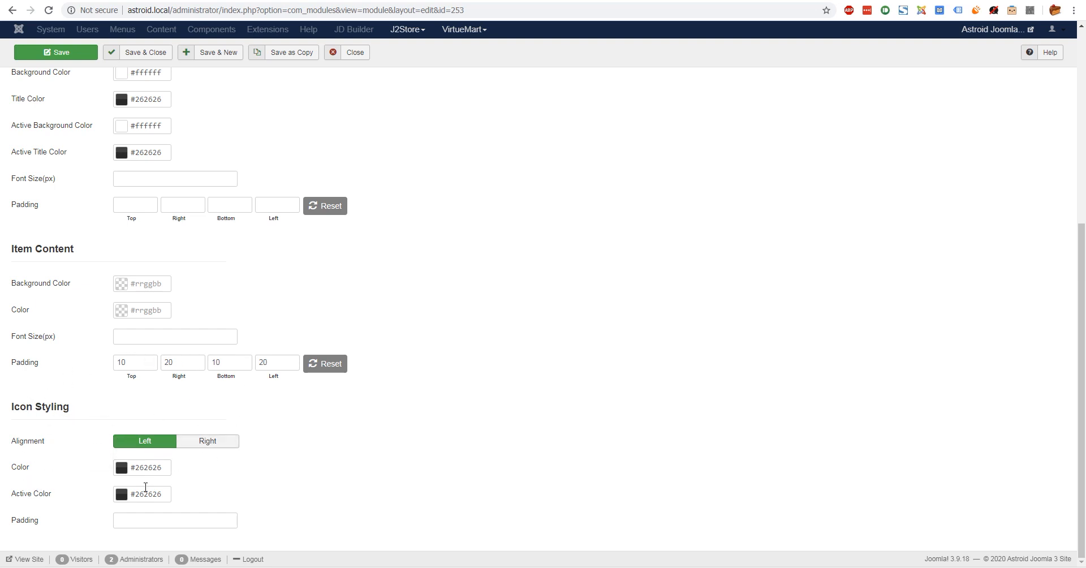
scroll("up", 3)
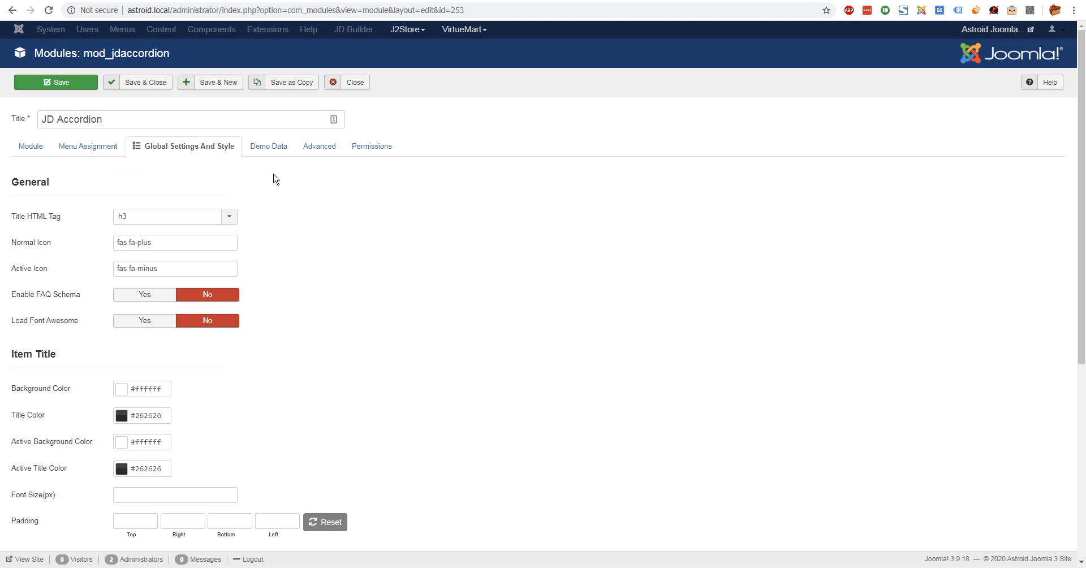
Import the view2 demo style from the Demo Data tab.
left_click(268, 145)
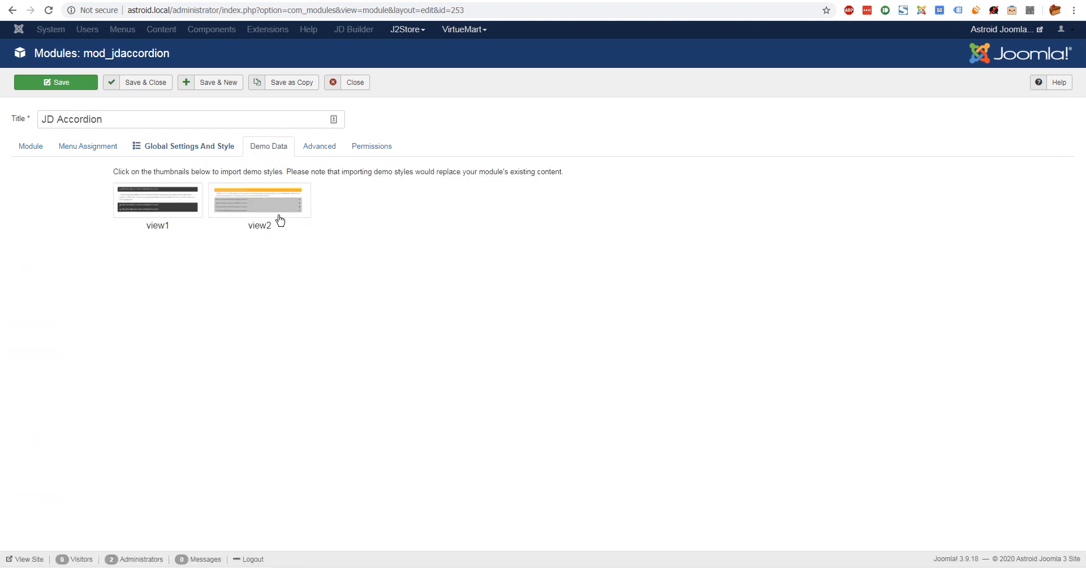
mouse_move(161, 209)
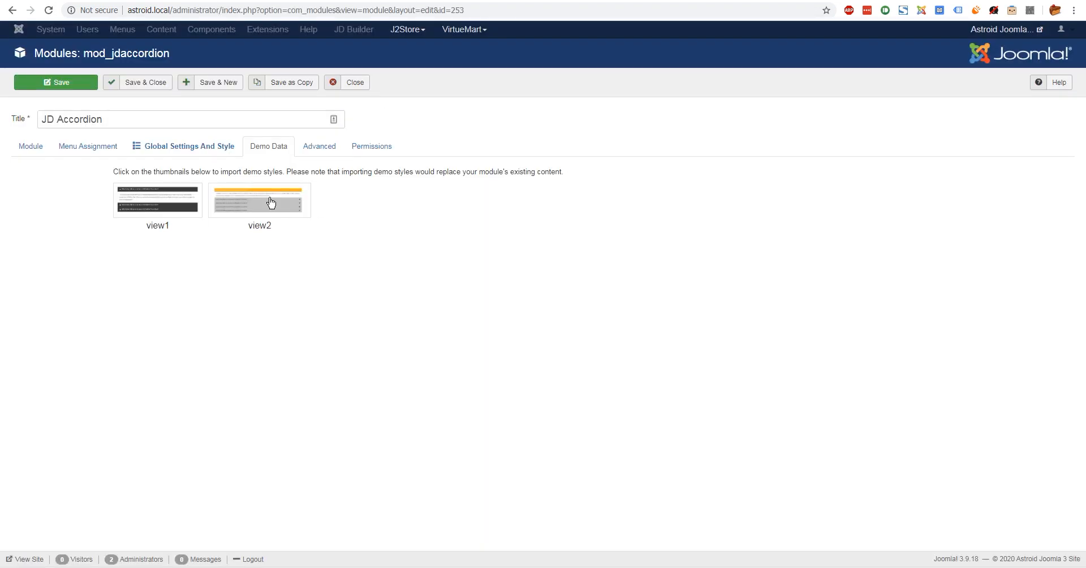
left_click(259, 201)
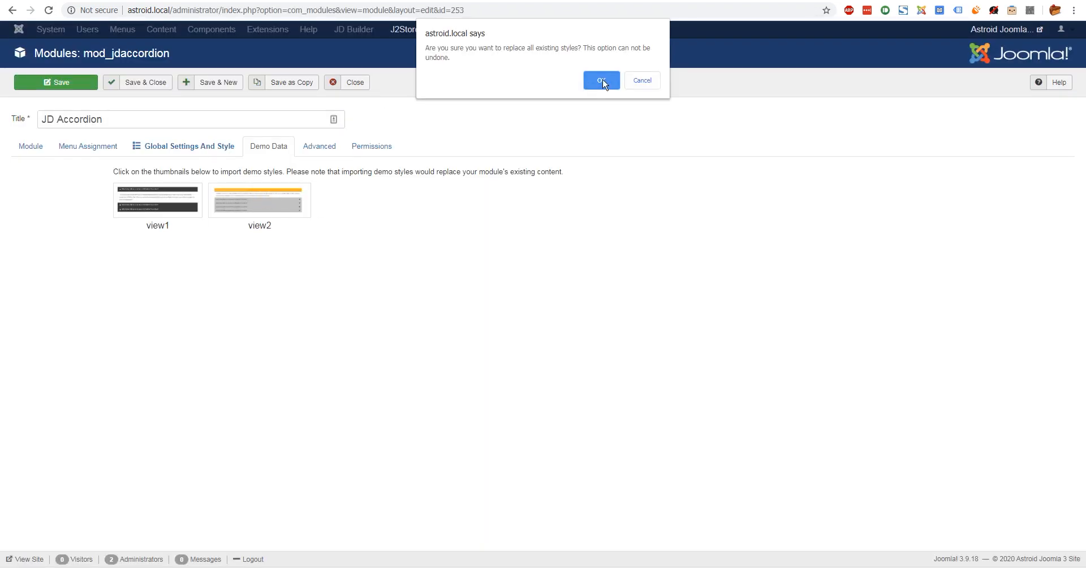
mouse_move(545, 91)
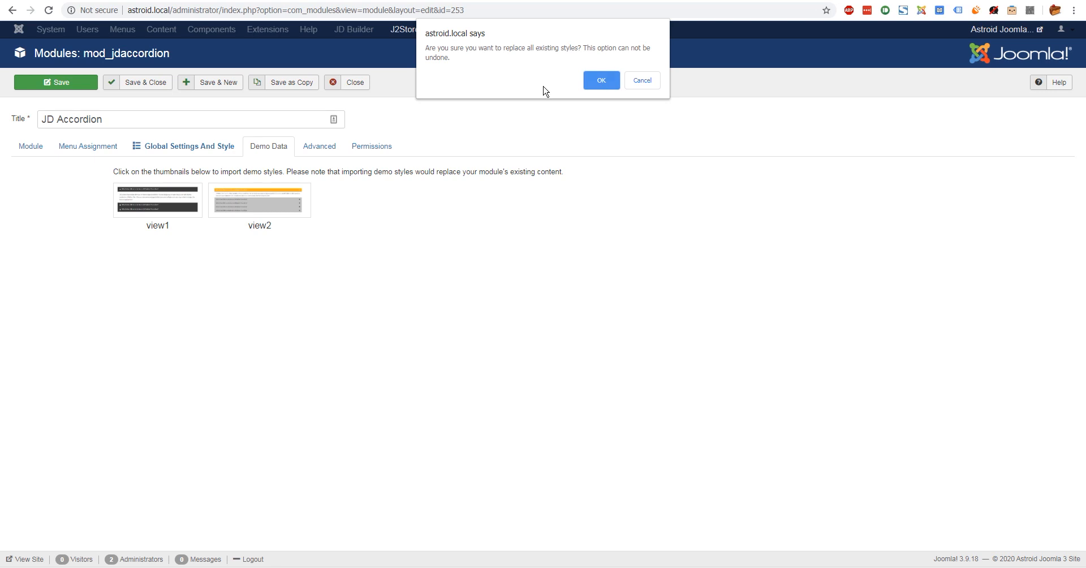
mouse_move(253, 205)
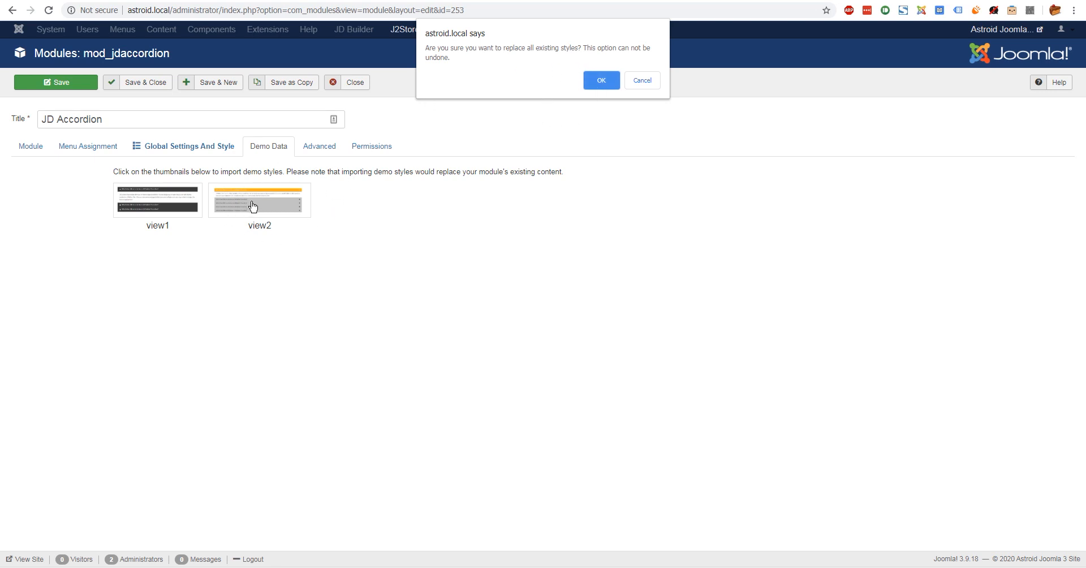
mouse_move(203, 151)
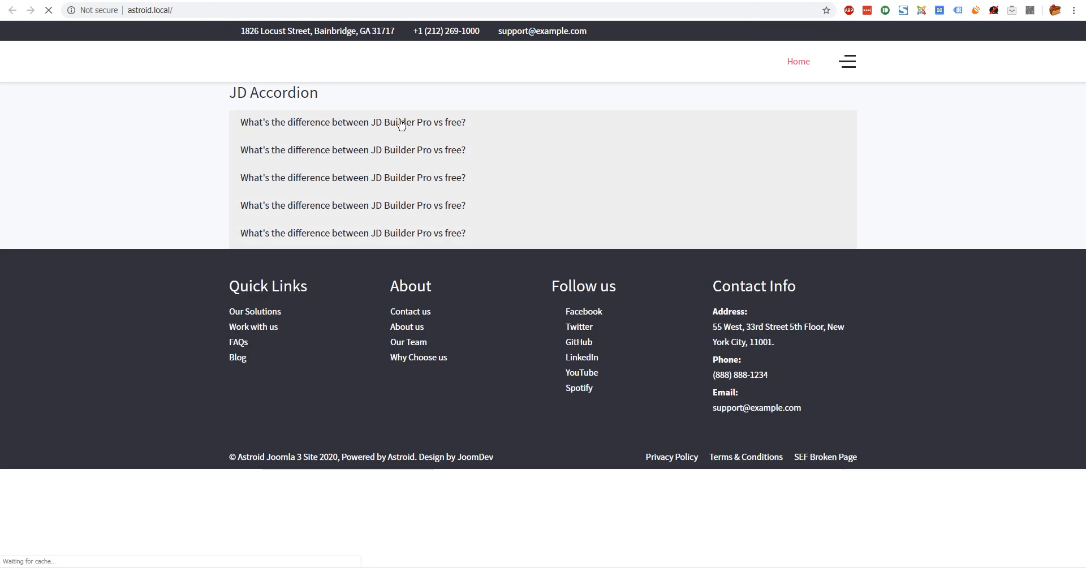
Return to the module's item list after viewing the collapsed accordion on the site.
left_click(352, 150)
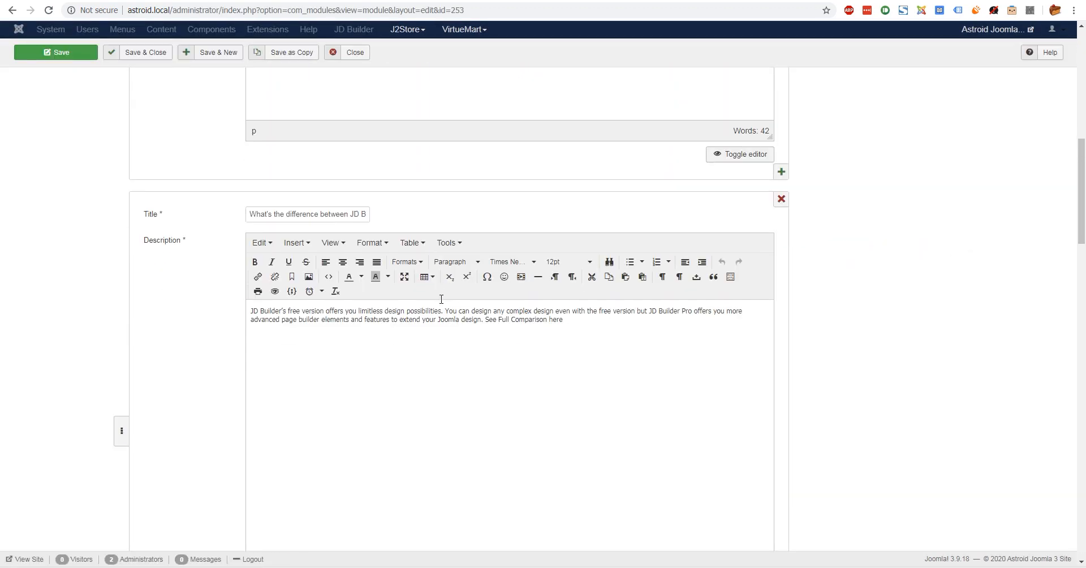
mouse_move(425, 328)
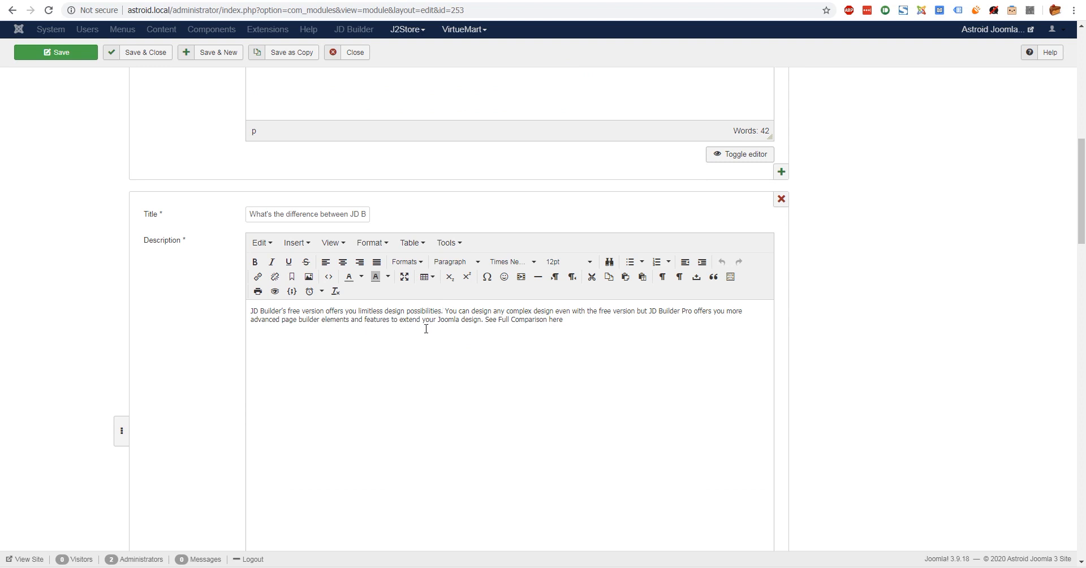